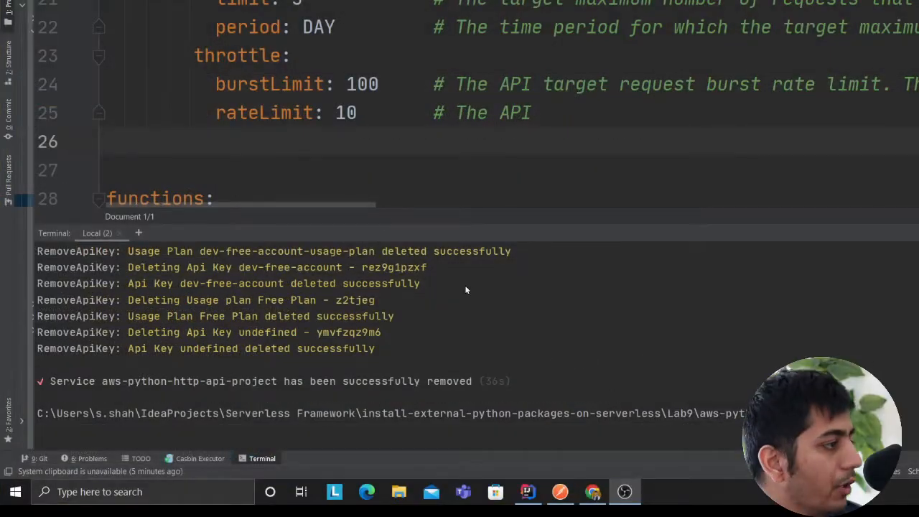
Step: Review serverless.yml's plugins block and select the dev-free-account API key placeholder value
left_click(592, 491)
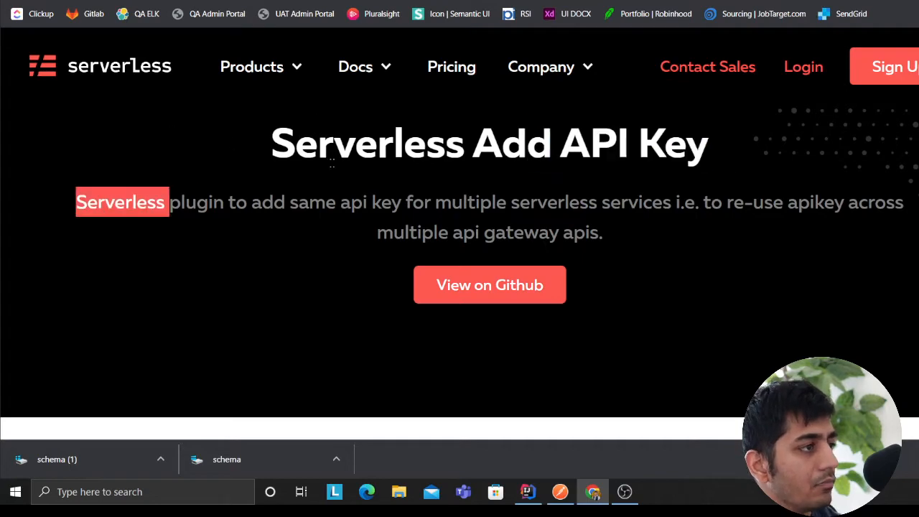
scroll("down", 3)
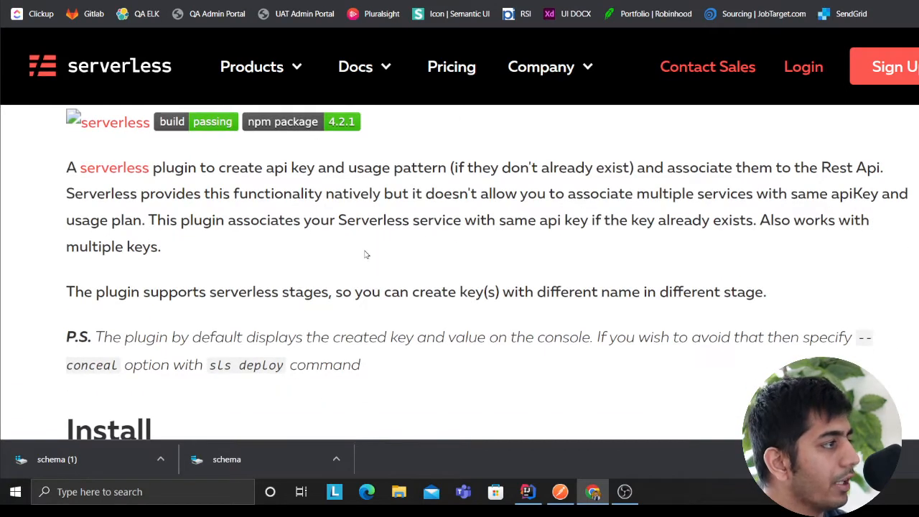
scroll("up", 3)
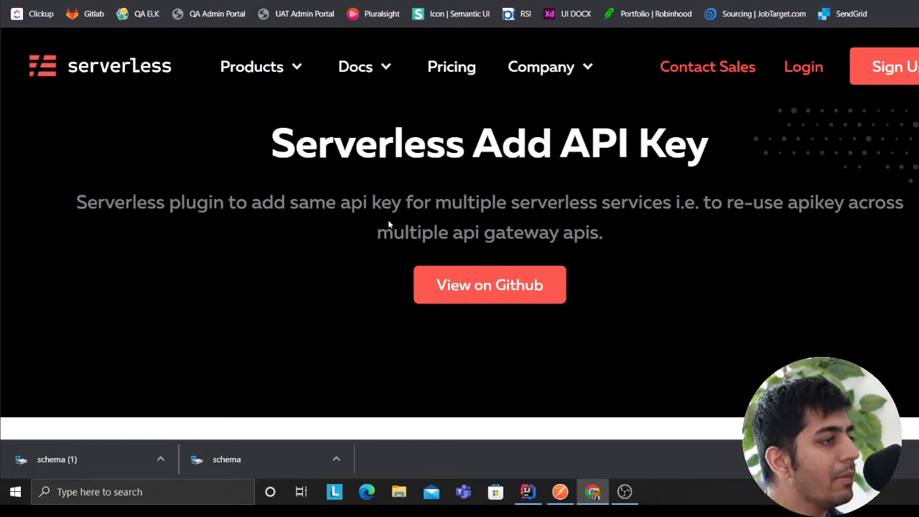
mouse_move(692, 221)
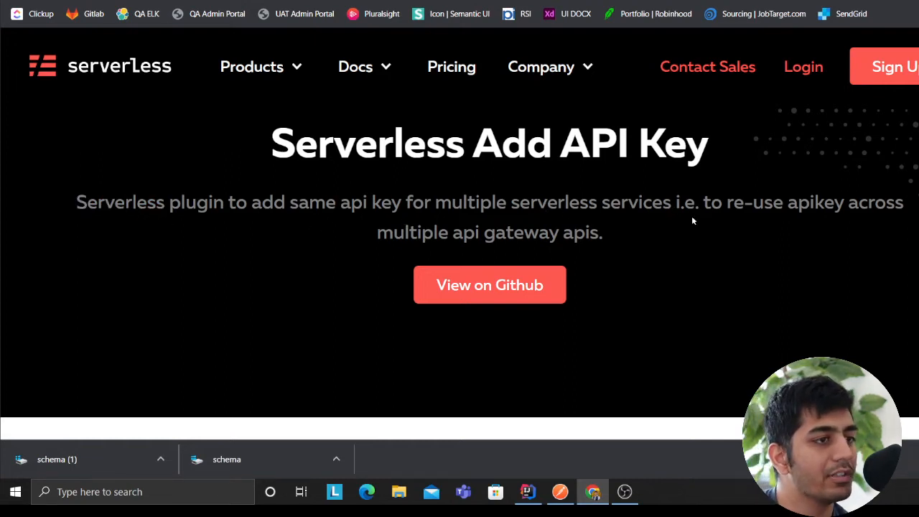
mouse_move(784, 218)
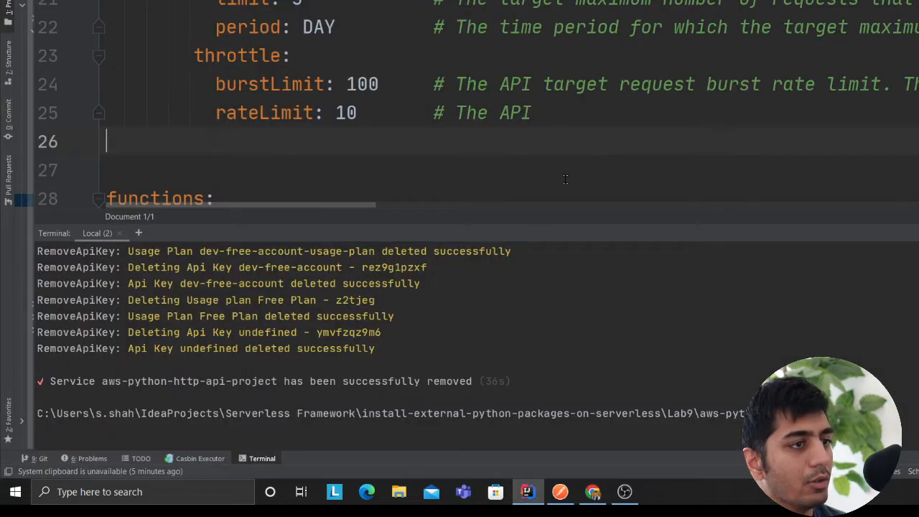
scroll("up", 3)
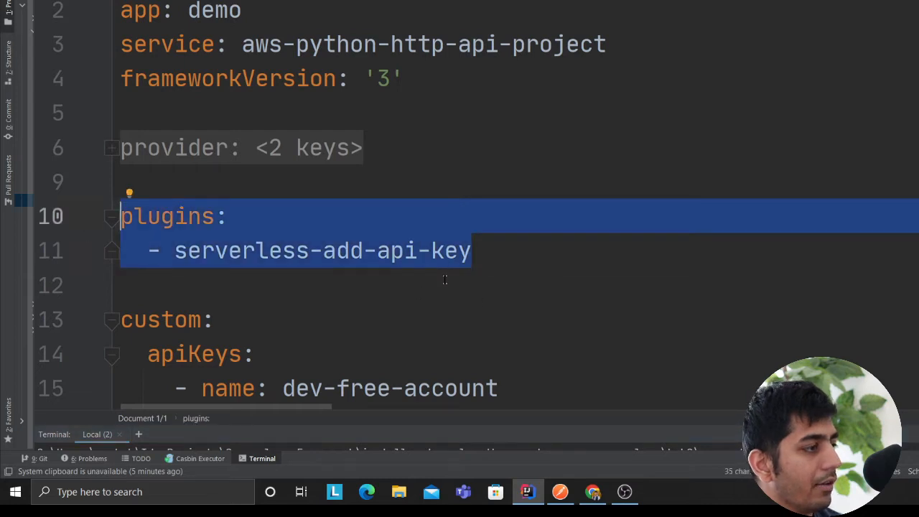
scroll("down", 3)
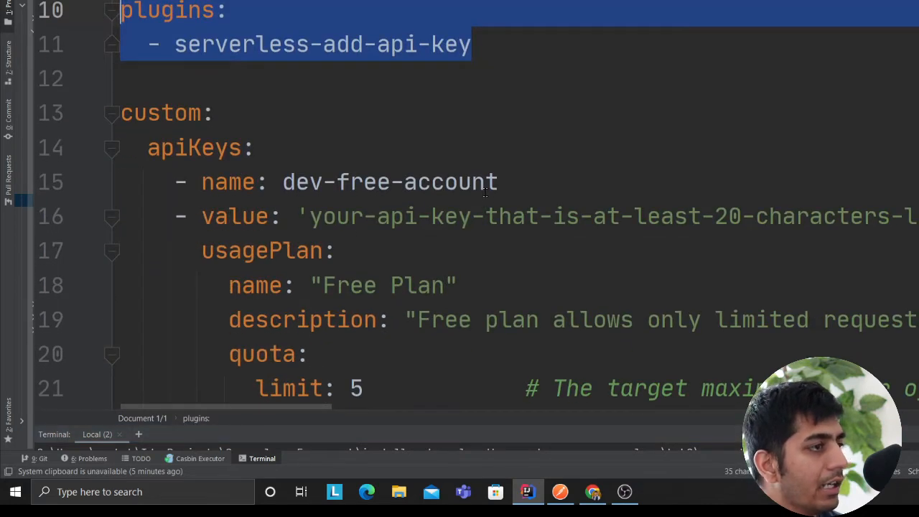
double_click(390, 181)
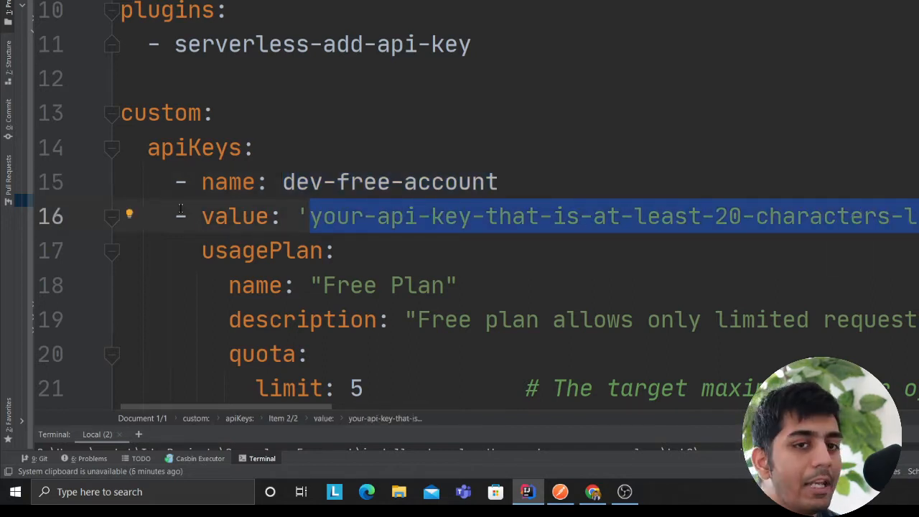
Step: Go over the Free Plan usagePlan quota and throttle block, then return to the Add API Key plugin page
scroll("down", 3)
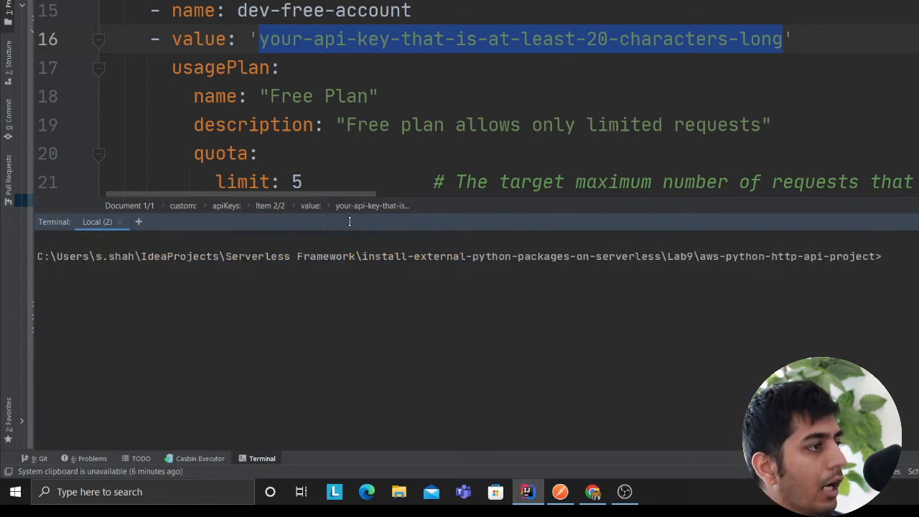
scroll("down", 3)
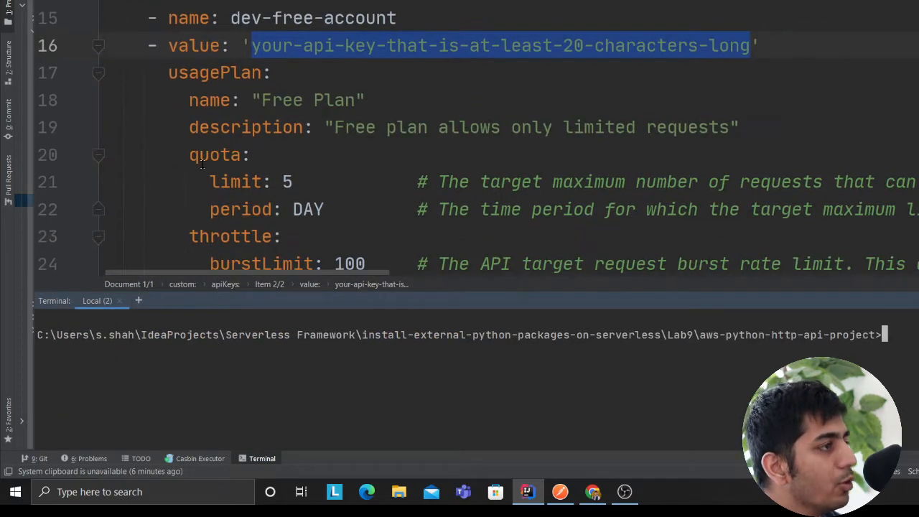
left_click(308, 101)
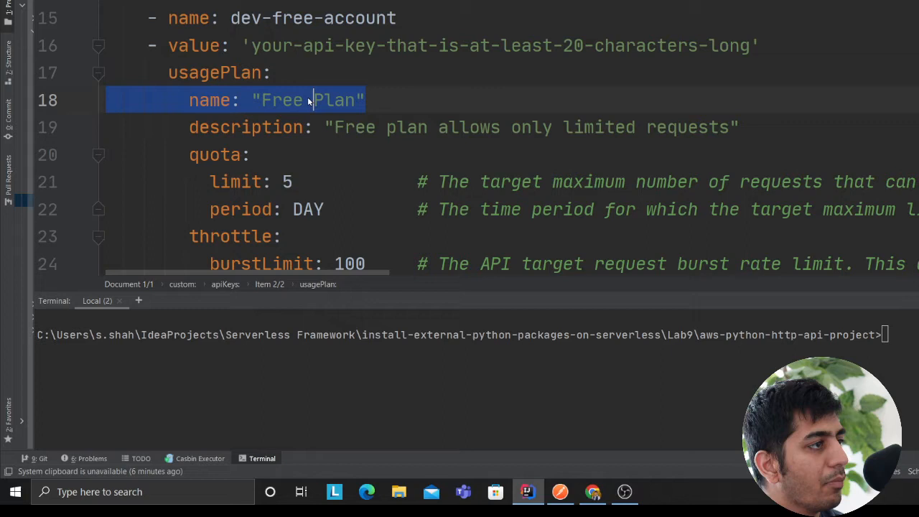
left_click(313, 100)
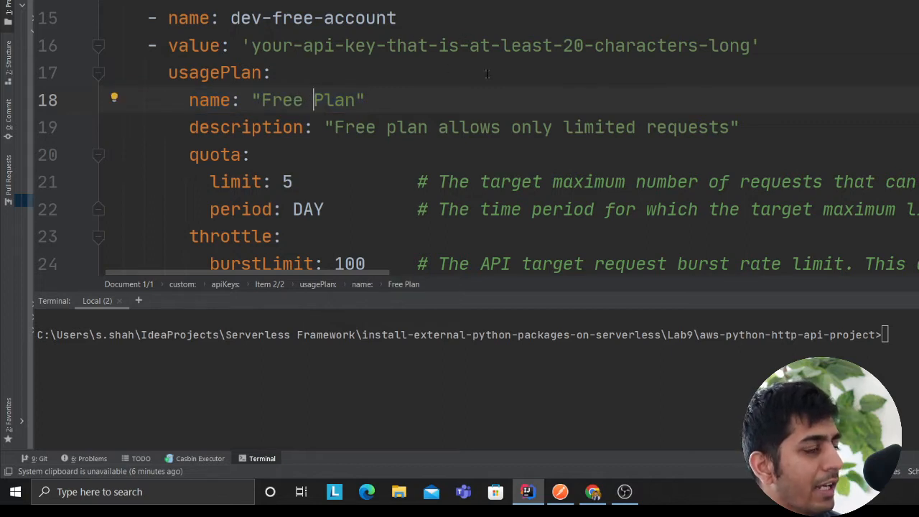
mouse_move(318, 123)
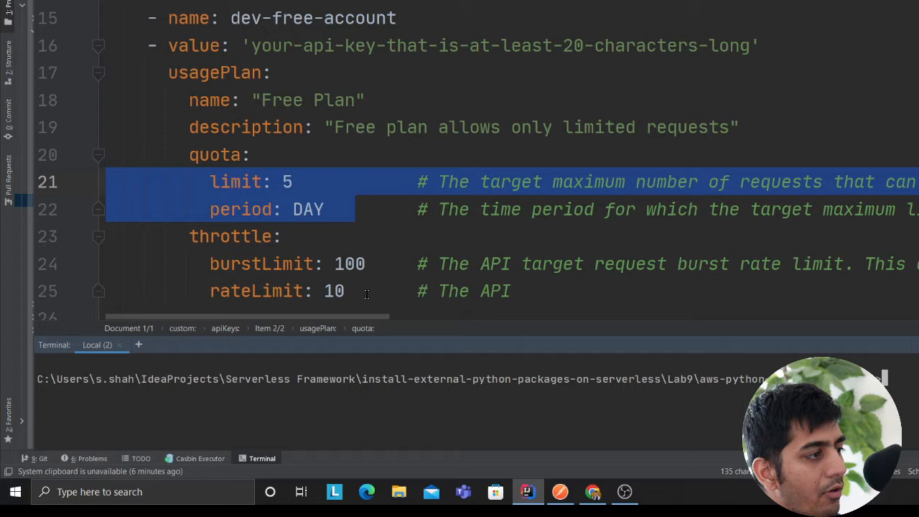
mouse_move(531, 359)
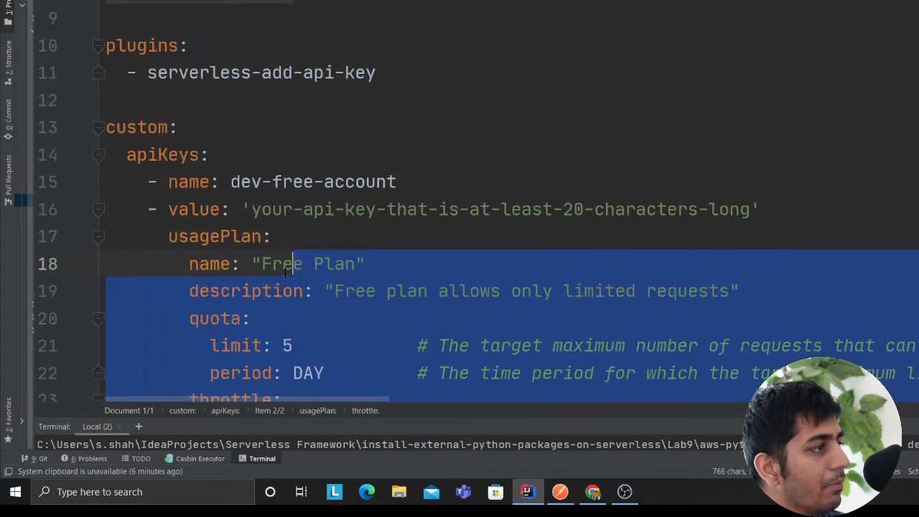
scroll("down", 3)
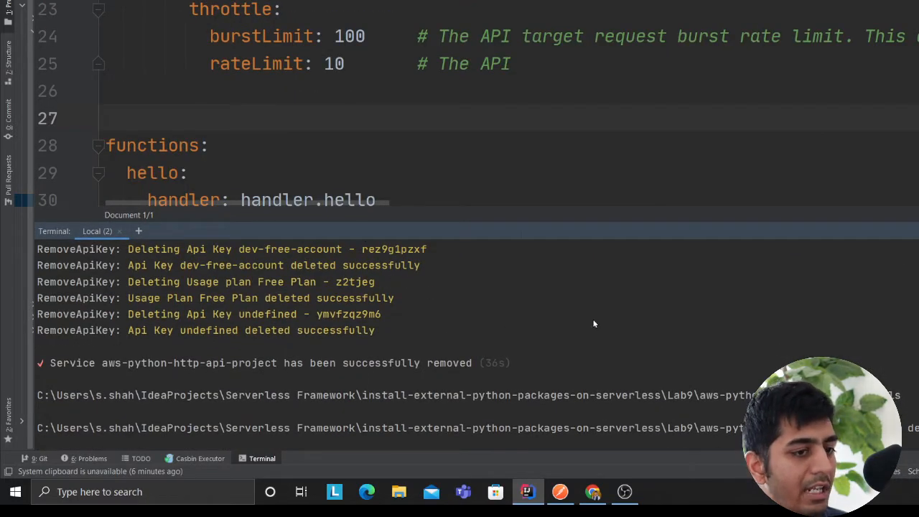
left_click(591, 491)
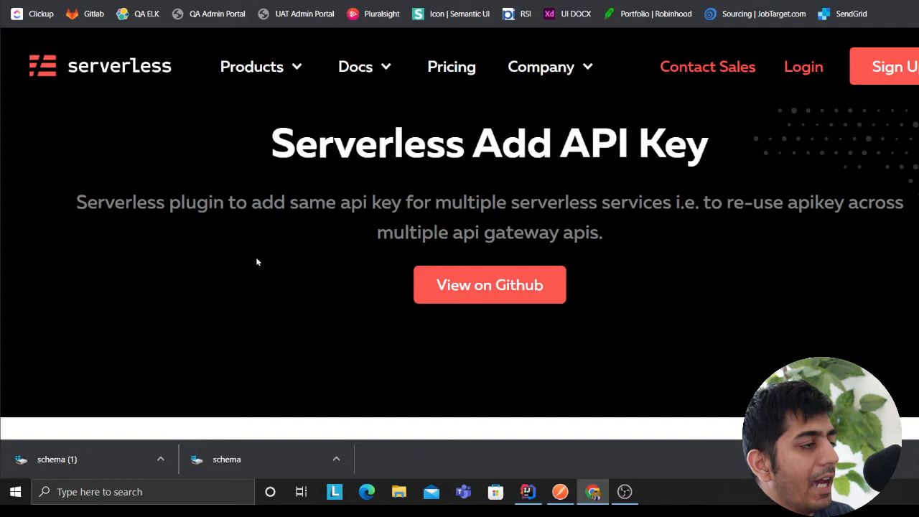
Step: Read the plugin docs' usage plan and stage-specific key options while sls deploy runs for the dev stage
scroll("down", 3)
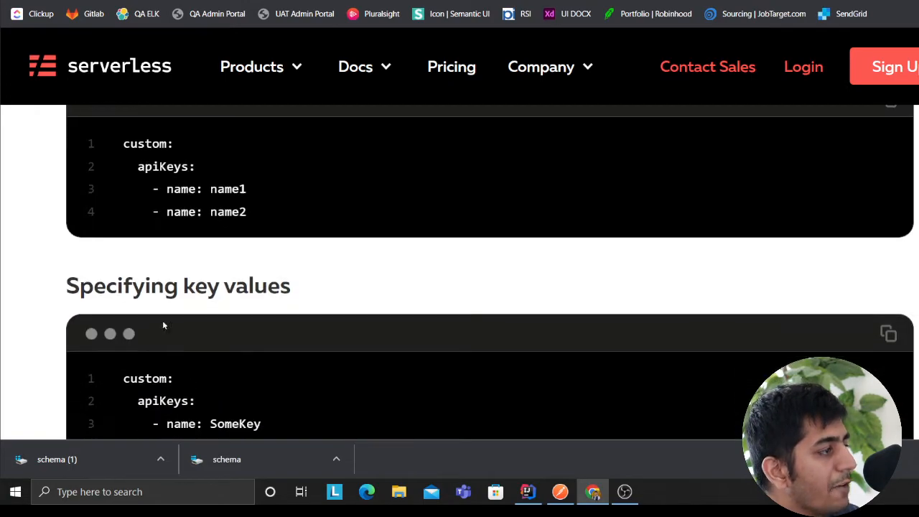
scroll("down", 3)
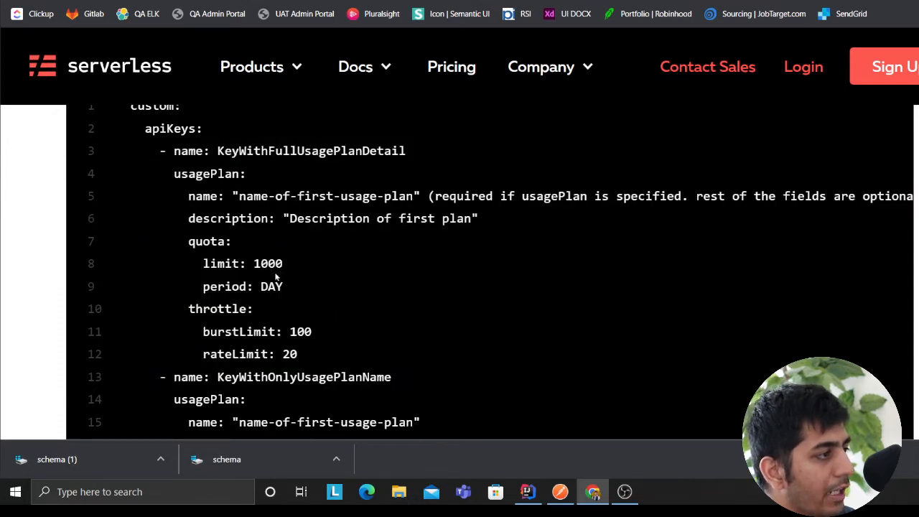
scroll("down", 3)
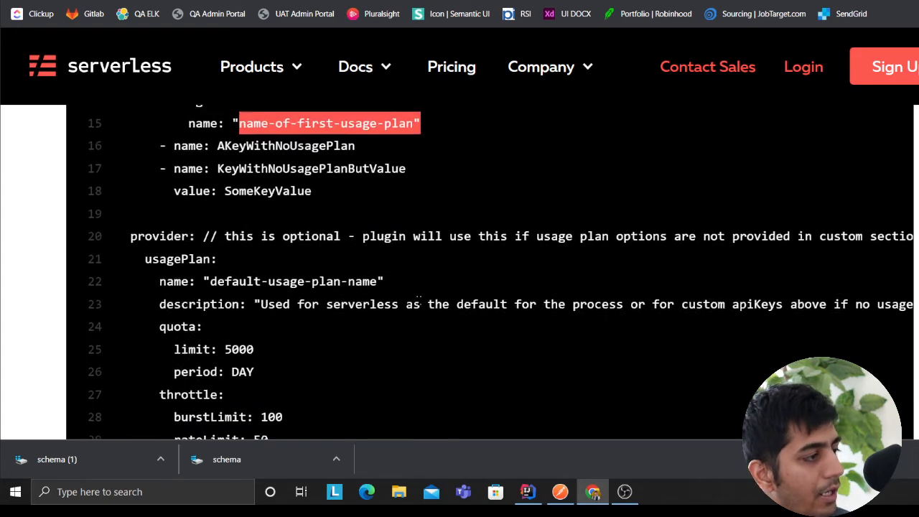
scroll("up", 3)
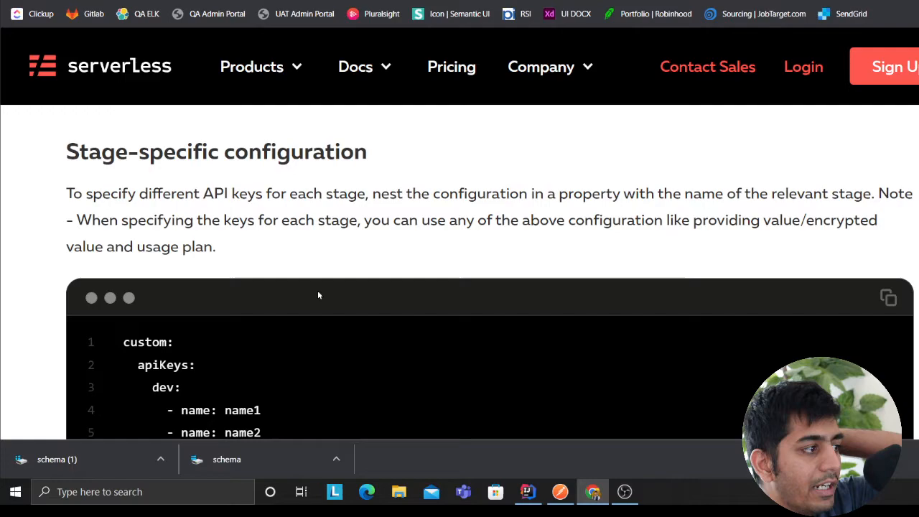
scroll("down", 3)
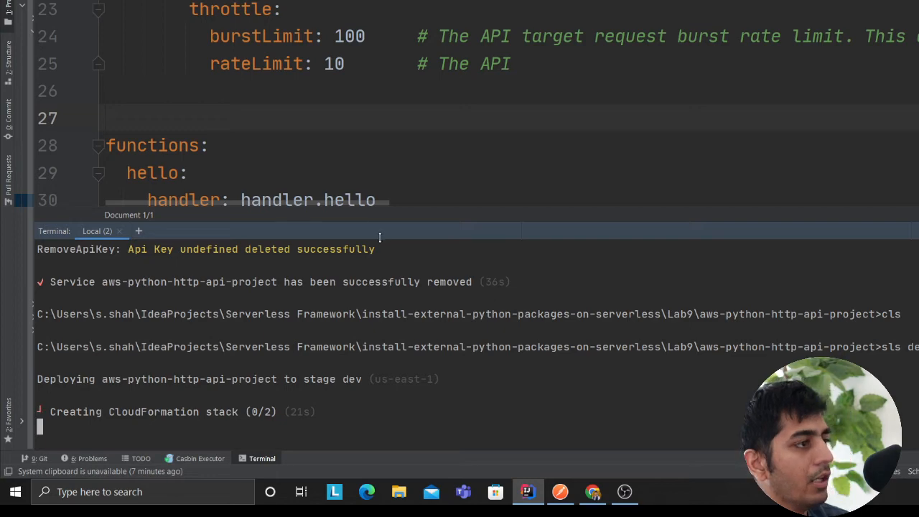
Step: Glance at the plugin page changelog and the running deploy output, then move to a fresh browser tab
scroll("up", 3)
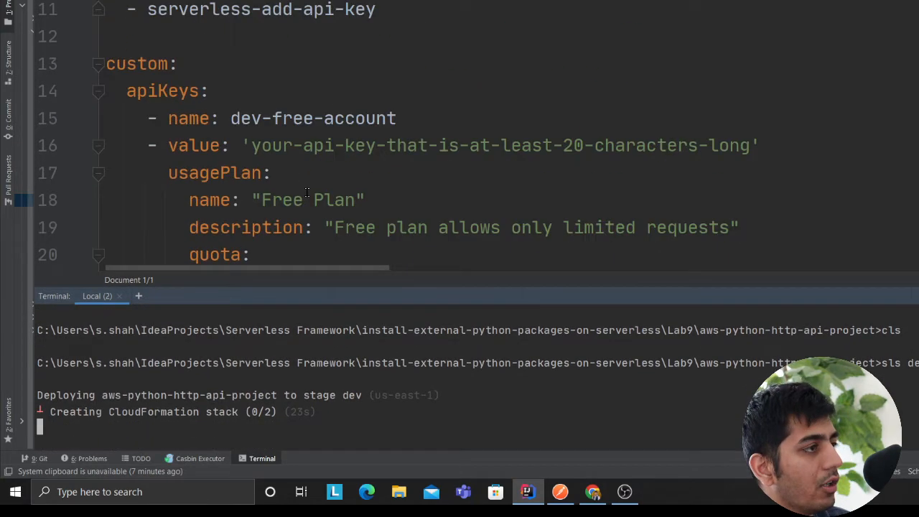
scroll("down", 3)
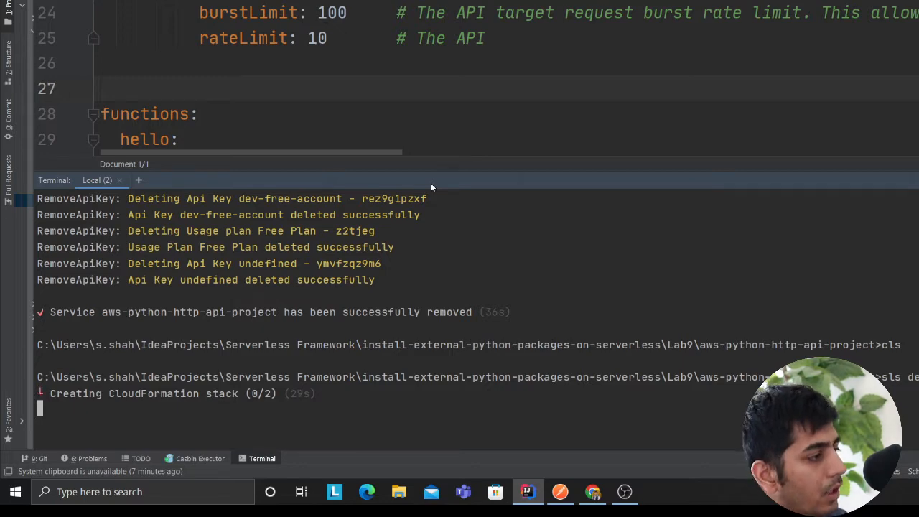
left_click(592, 491)
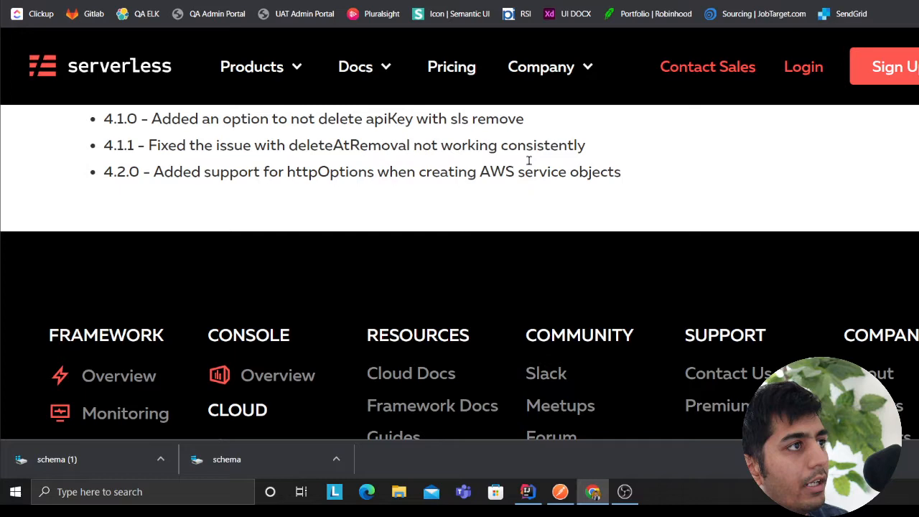
left_click(529, 491)
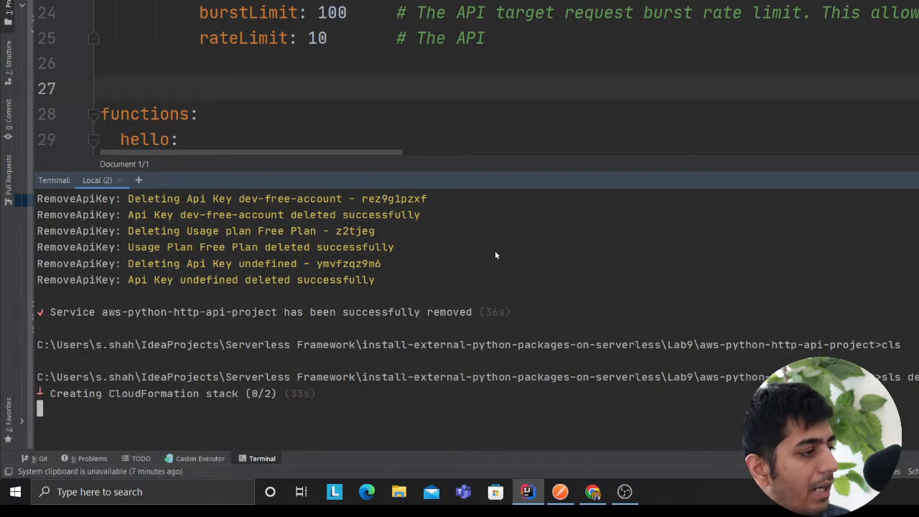
left_click(591, 491)
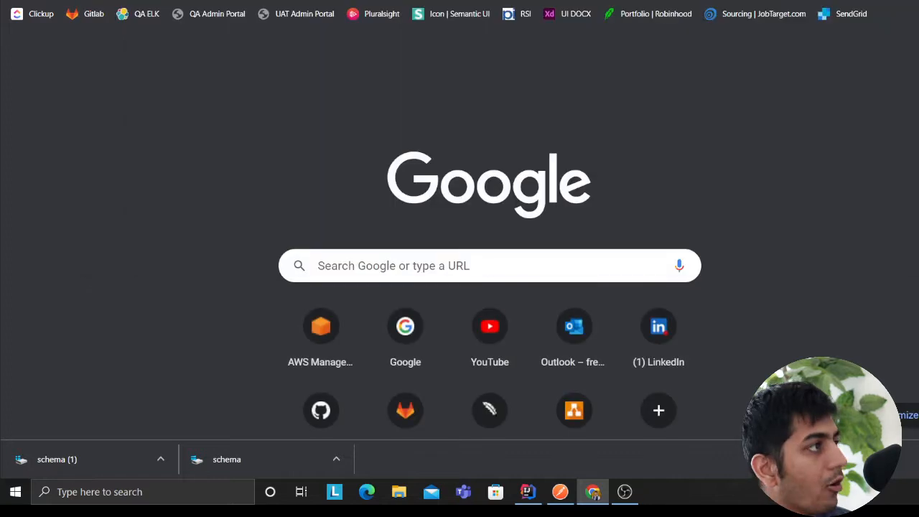
Step: Search Google for 'API gateway usage' via the 'api gateway usage plan' suggestion and scan the results
type("A")
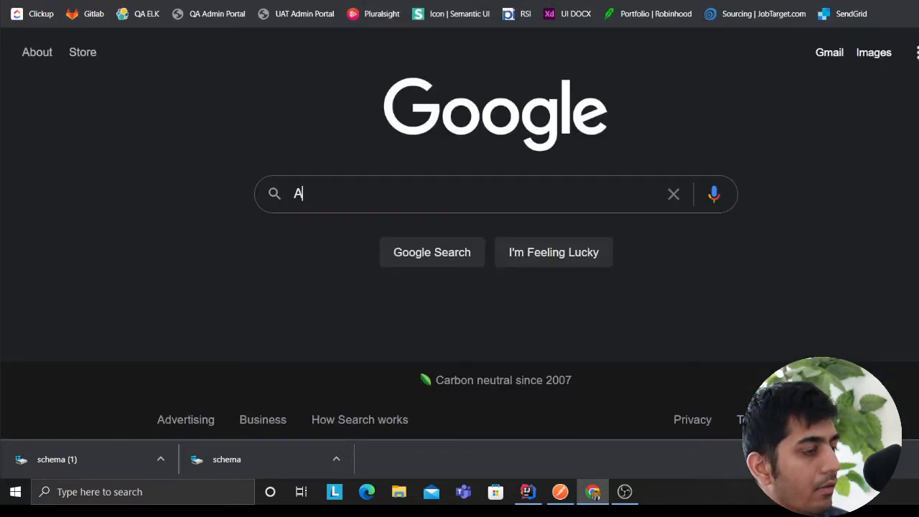
type("PI gae")
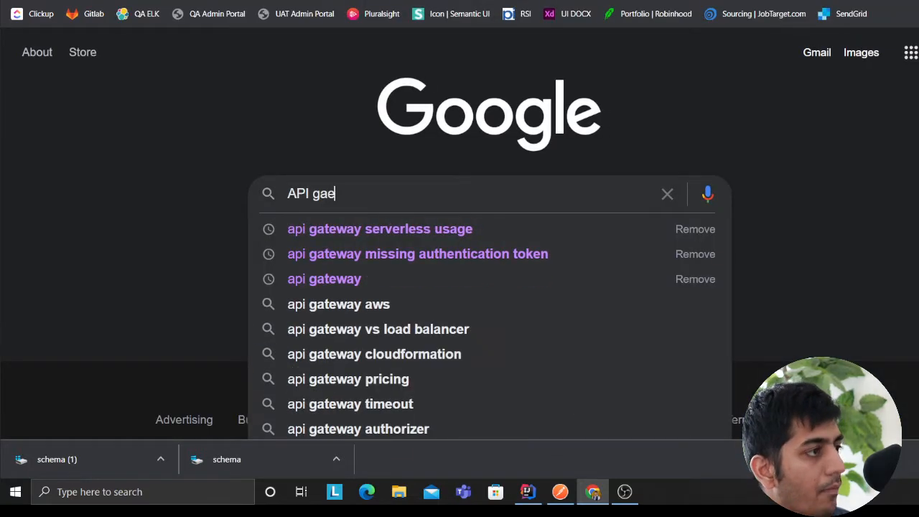
type("teway usage")
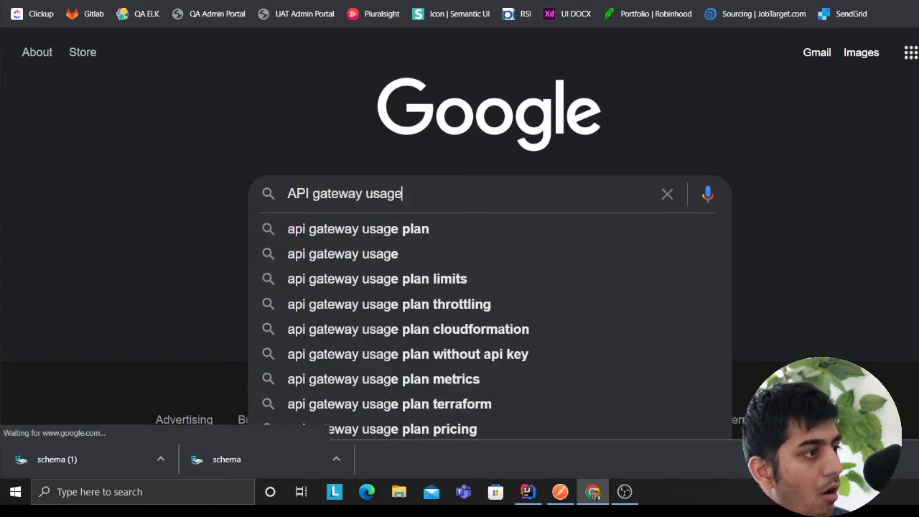
left_click(357, 228)
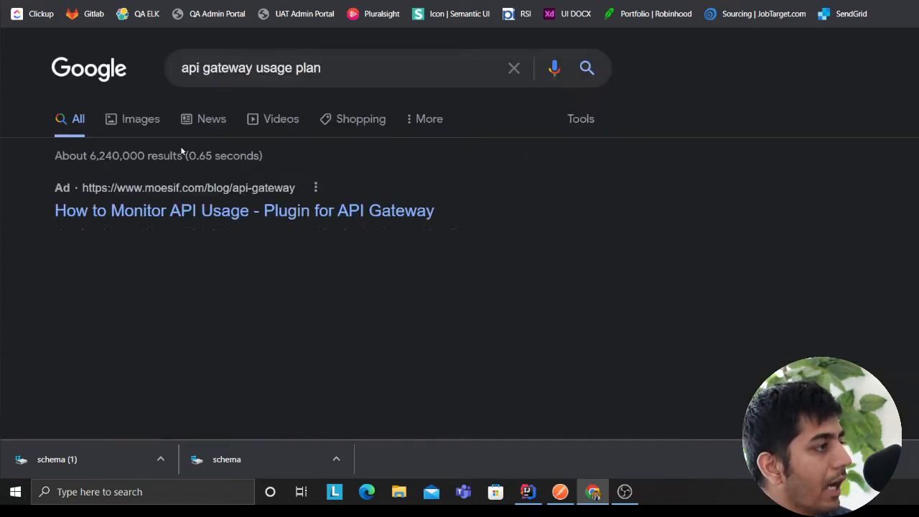
scroll("down", 3)
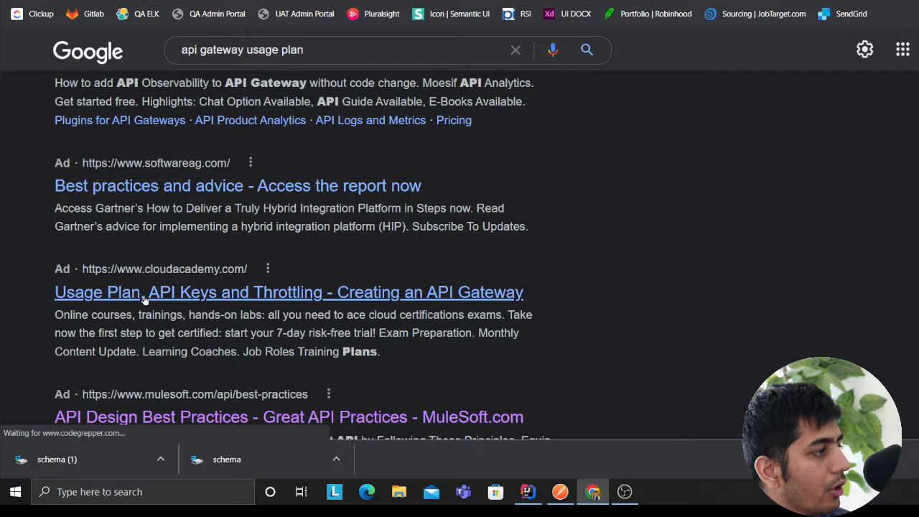
scroll("down", 3)
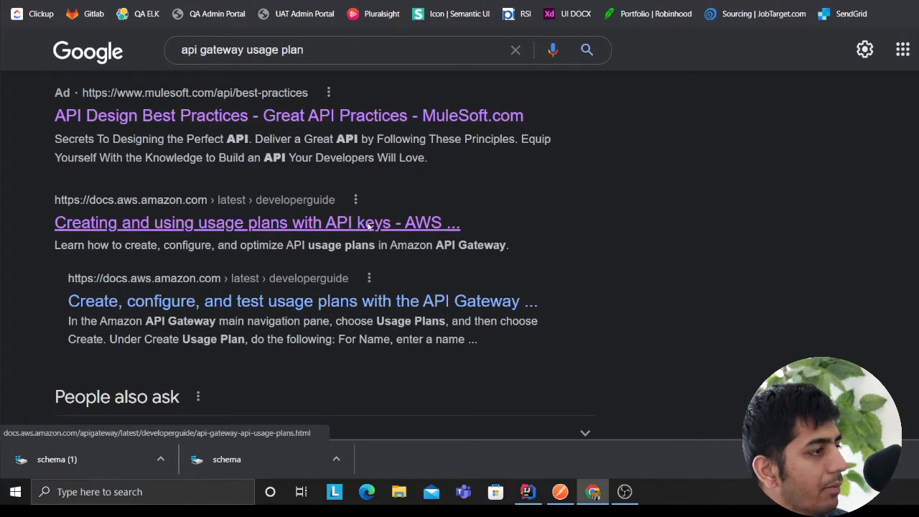
Step: Open the docs.aws.amazon.com Developer Guide on usage plans with API keys
left_click(527, 491)
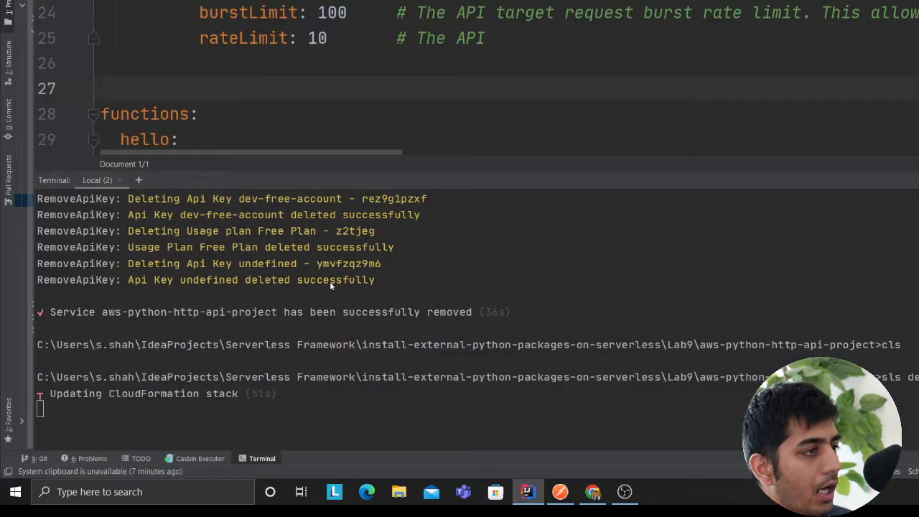
scroll("up", 3)
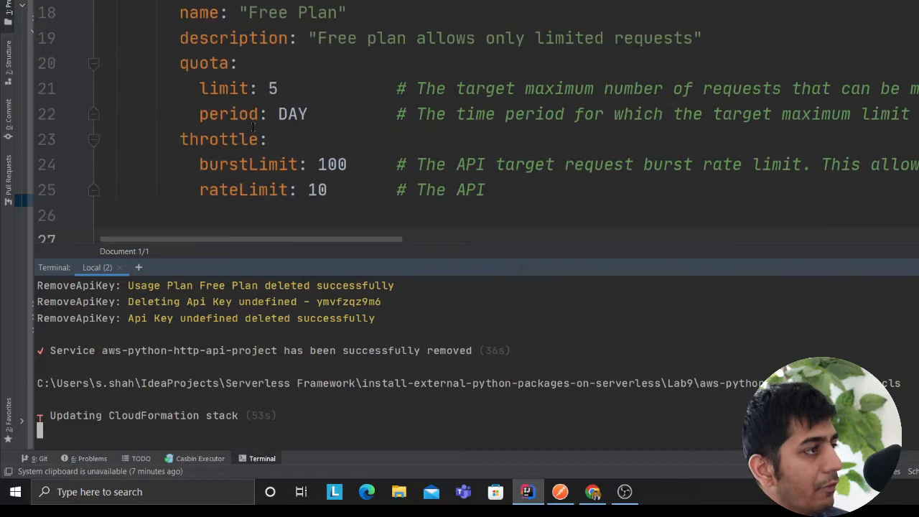
left_click(591, 491)
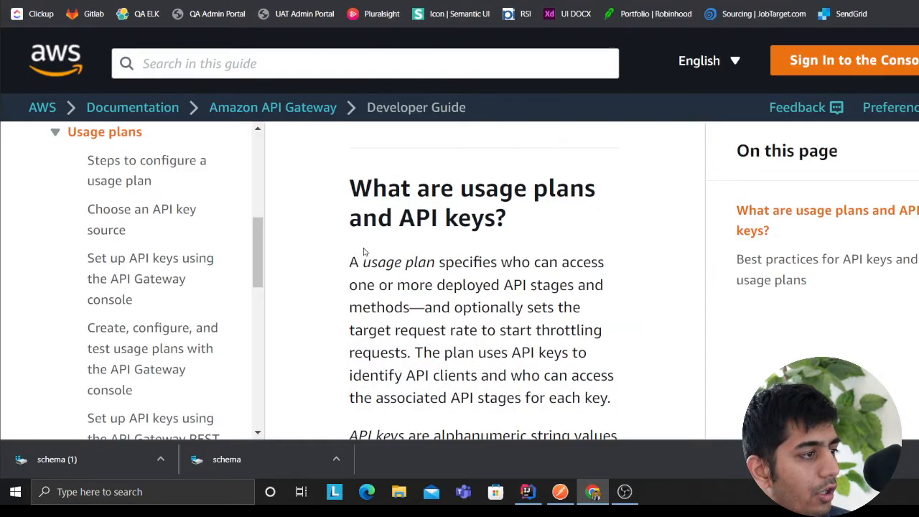
Step: Read the 'What are usage plans and API keys?' throttling and quota sections, then return to the IDE deployment
scroll("down", 3)
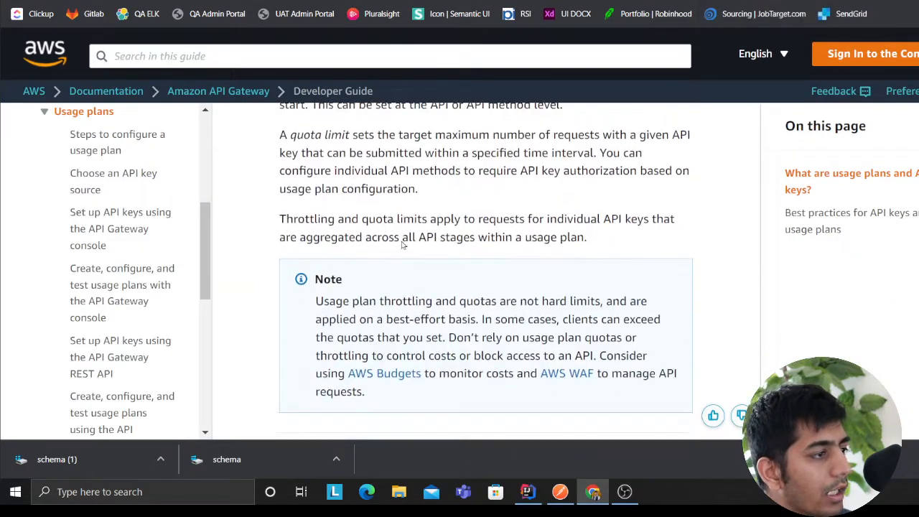
scroll("down", 3)
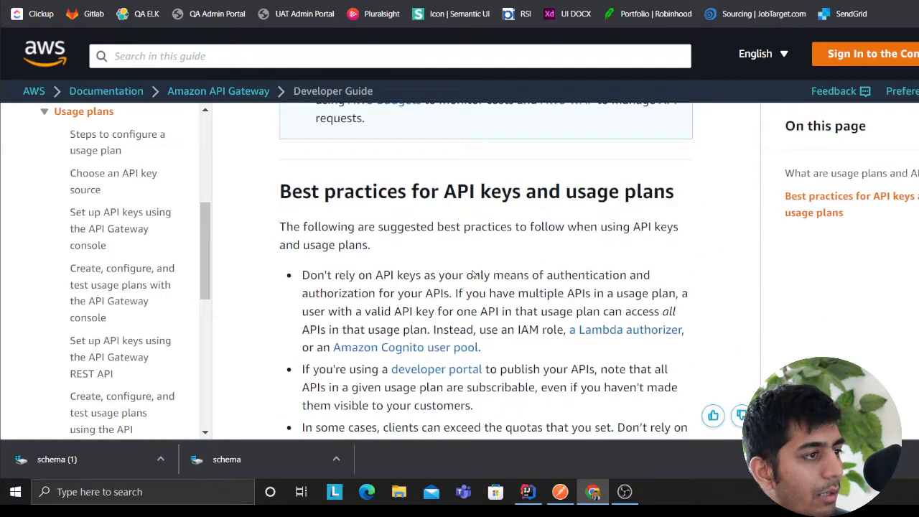
scroll("up", 3)
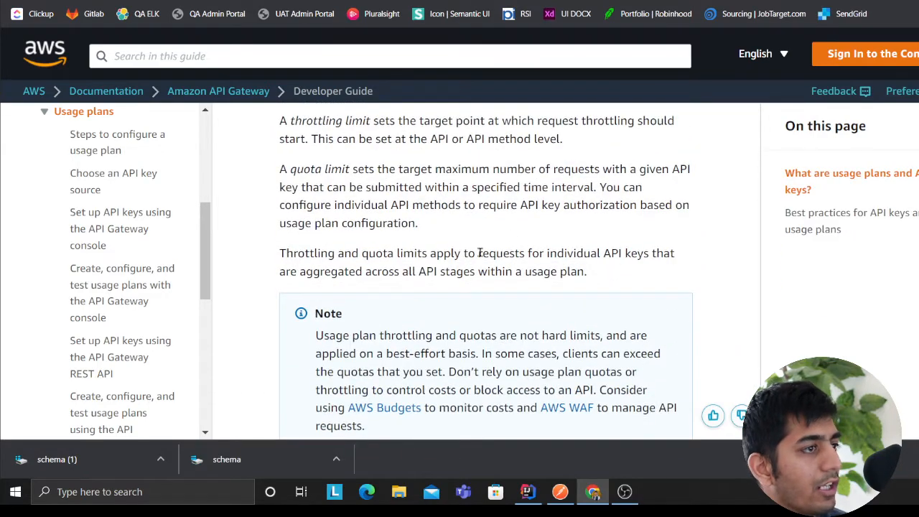
scroll("up", 3)
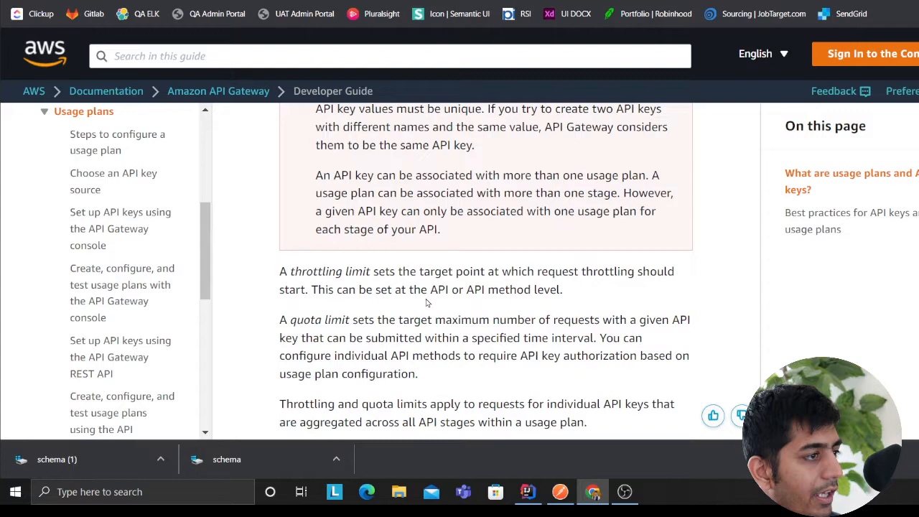
scroll("down", 3)
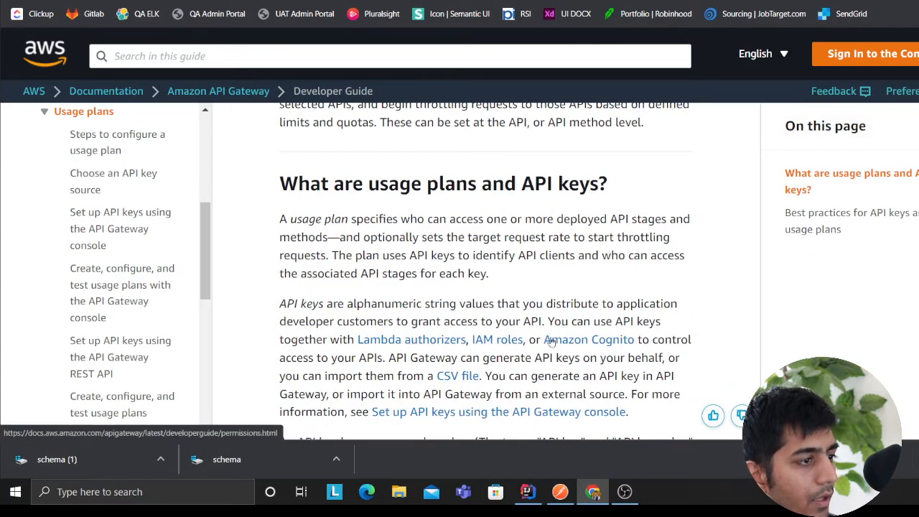
left_click(527, 491)
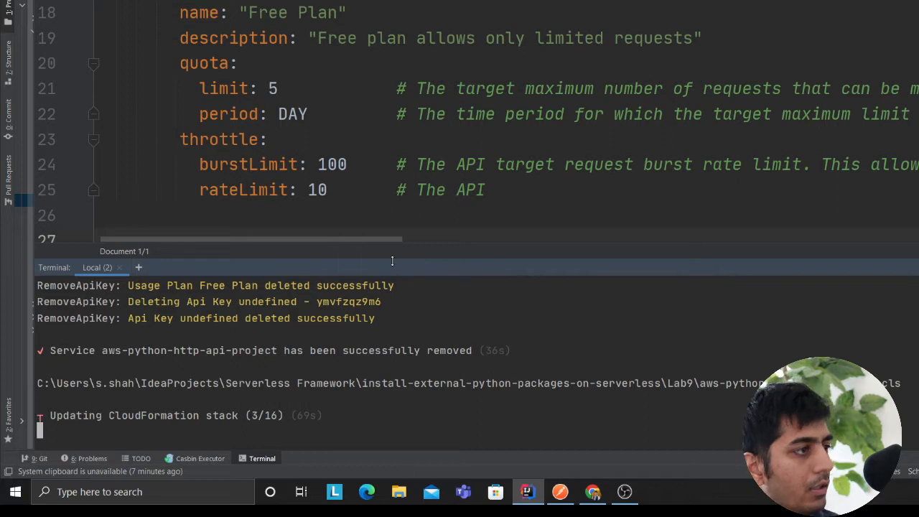
scroll("up", 3)
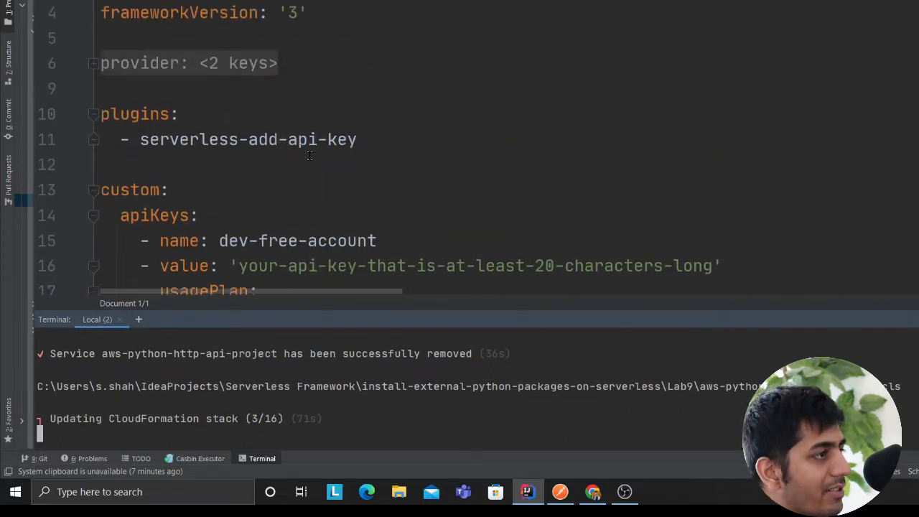
scroll("down", 3)
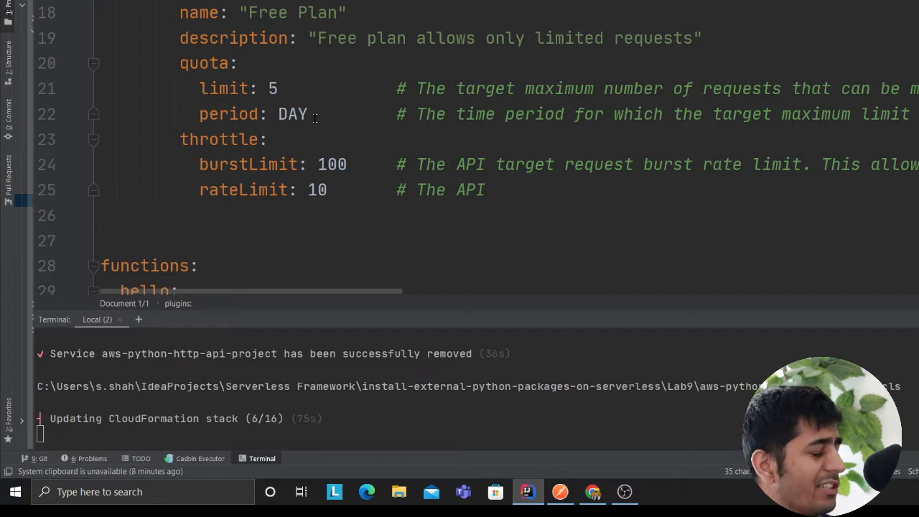
mouse_move(339, 270)
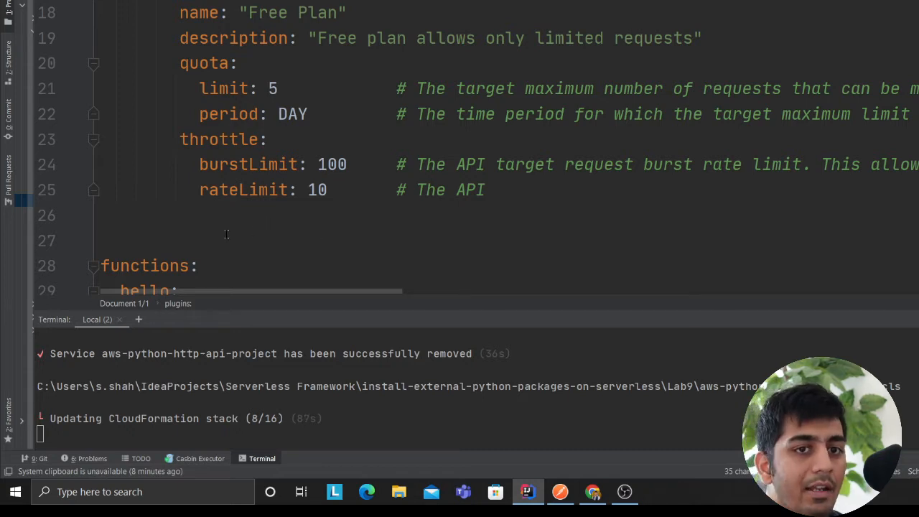
mouse_move(295, 129)
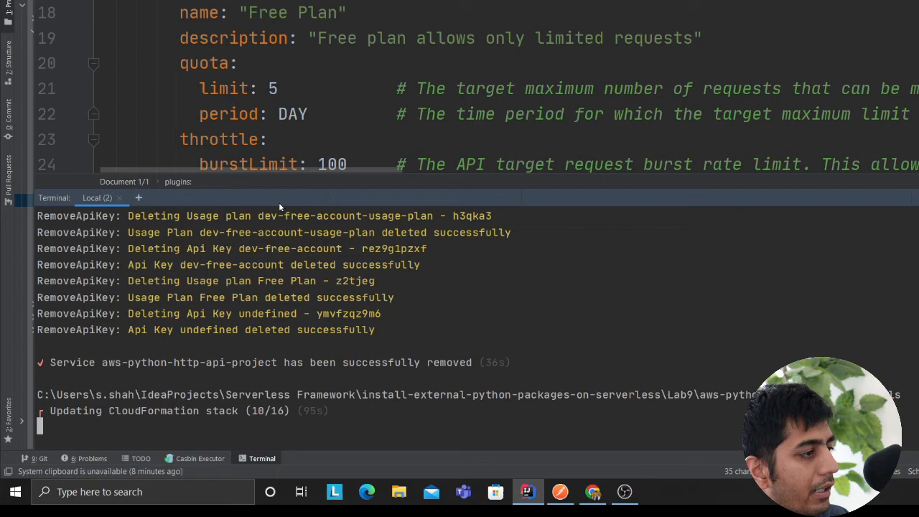
mouse_move(350, 362)
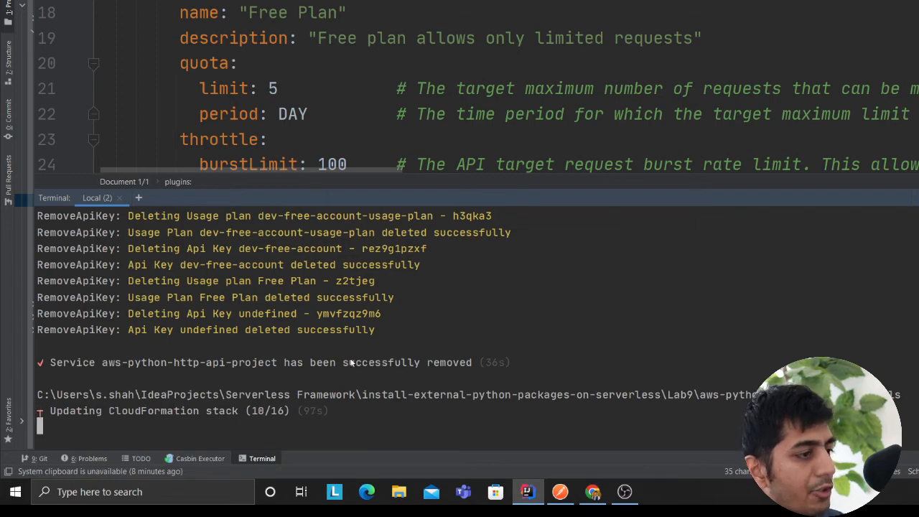
left_click(591, 491)
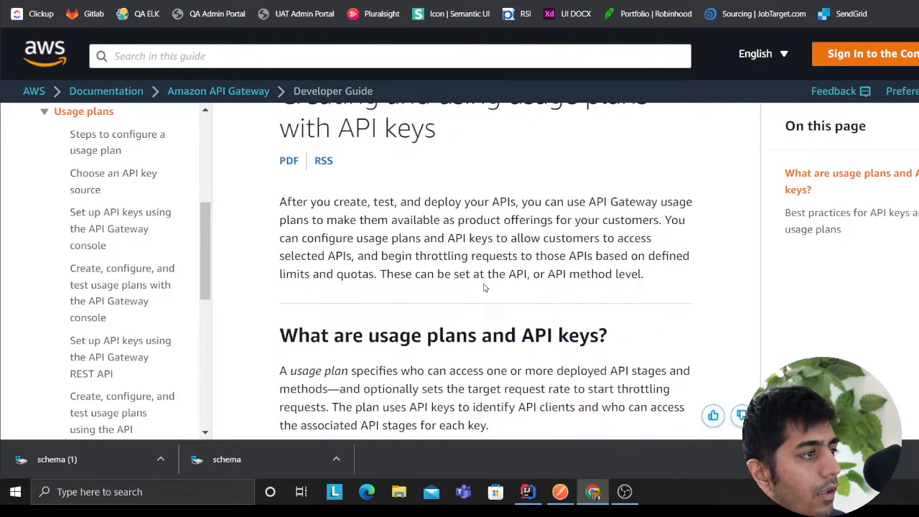
Step: Revisit the AWS usage plans guide and the Medium usage-plan article in Chrome
scroll("up", 3)
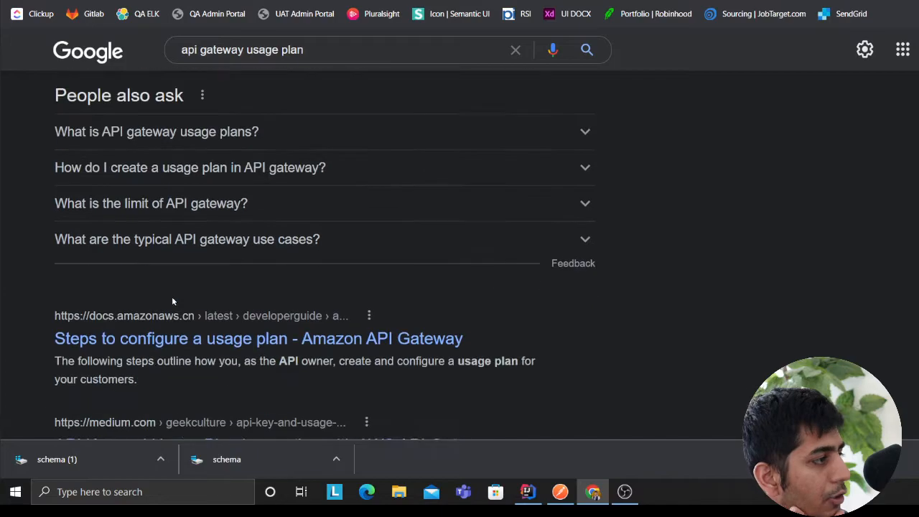
scroll("down", 3)
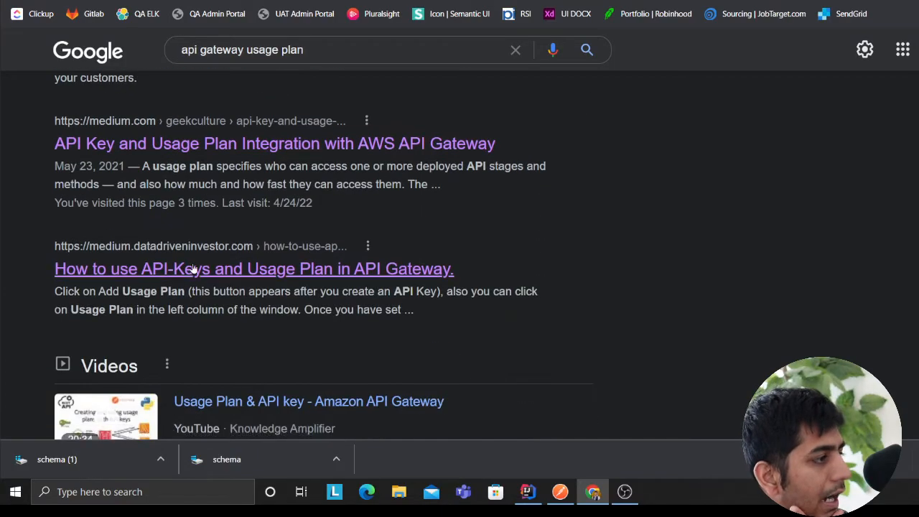
left_click(253, 269)
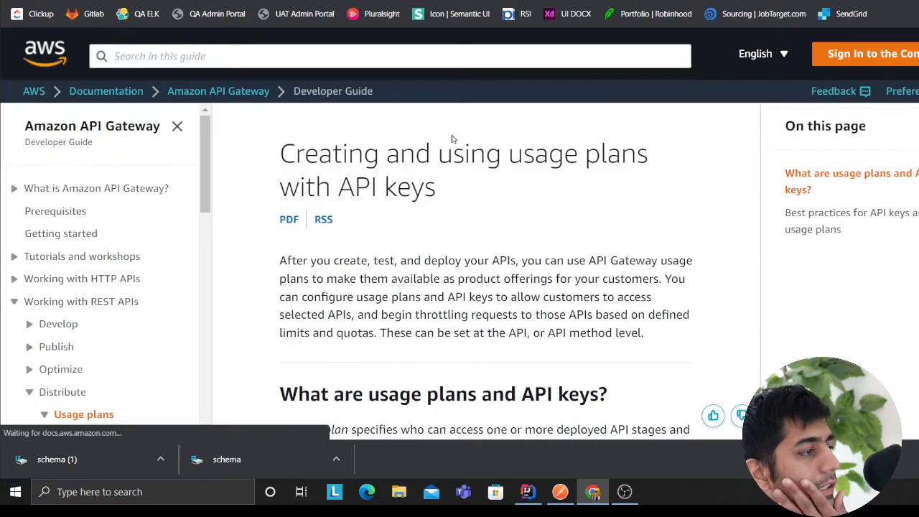
scroll("down", 3)
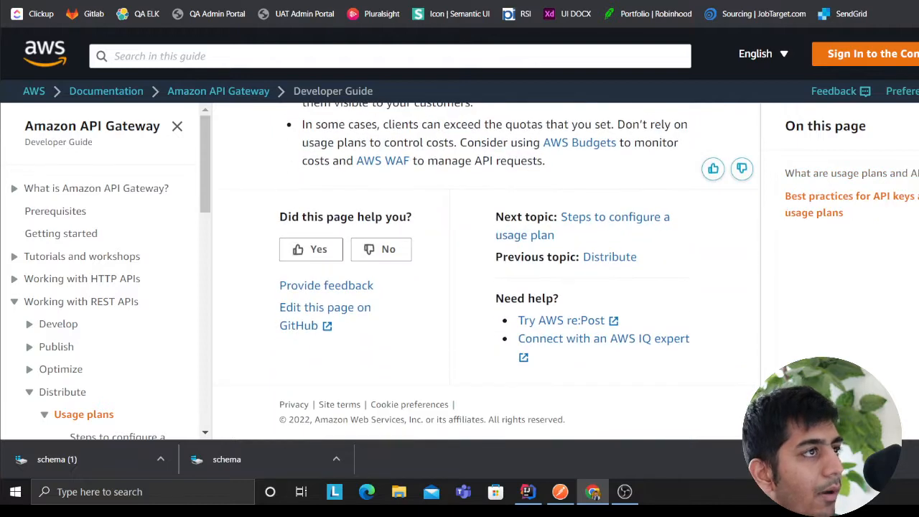
left_click(614, 215)
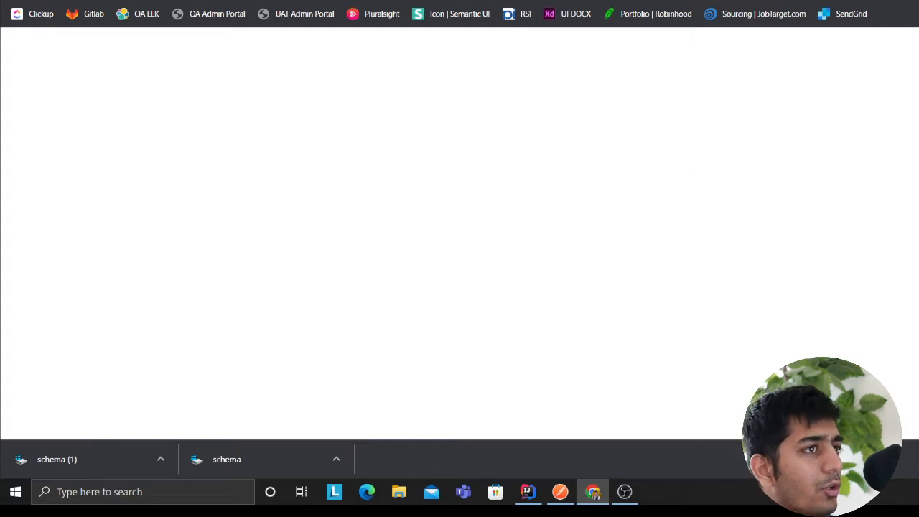
Step: Switch between the serverless.yml project and the article, landing on the finished dev-stage deploy output
key("alt+tab")
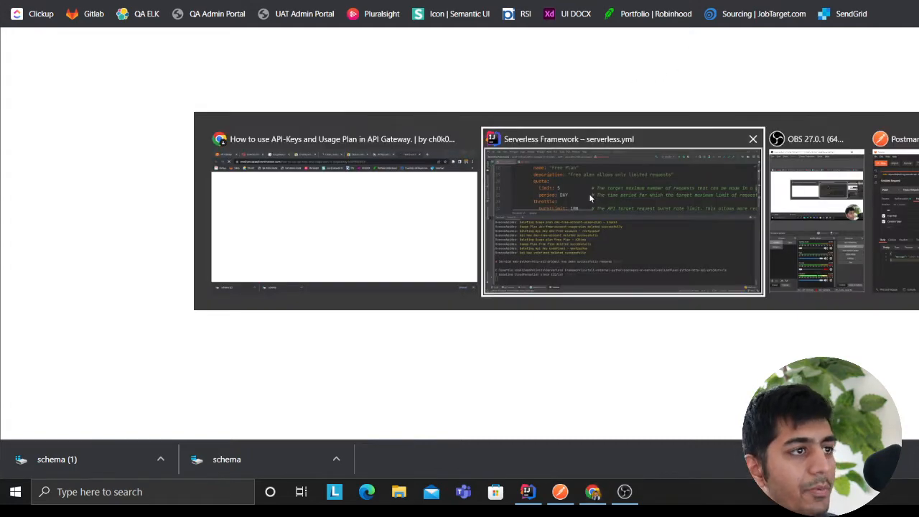
left_click(623, 216)
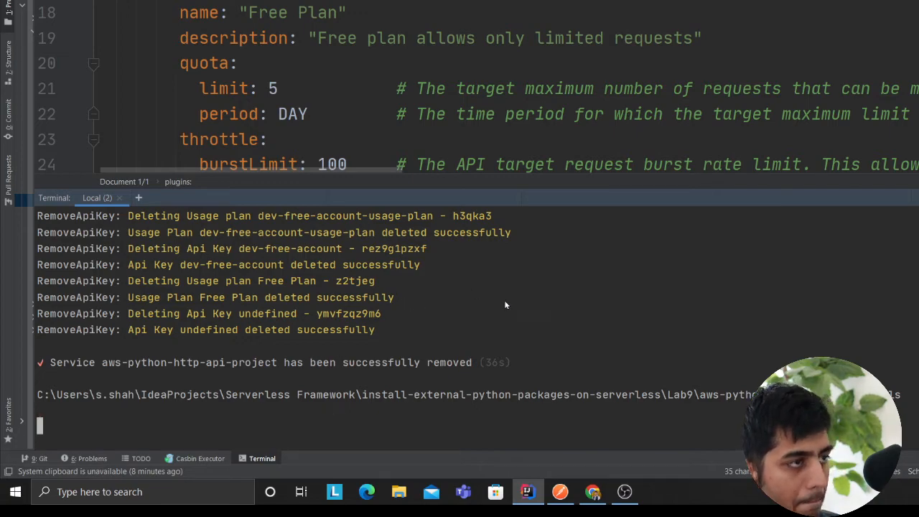
left_click(592, 491)
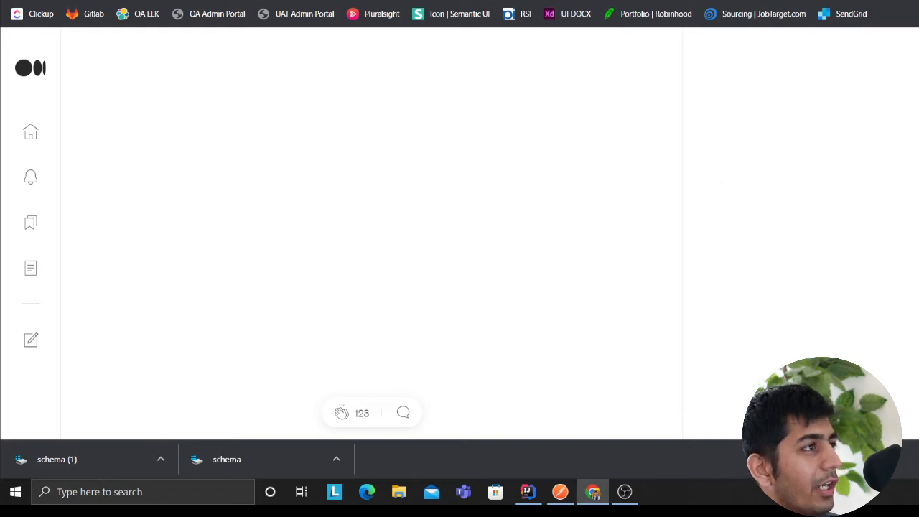
left_click(527, 491)
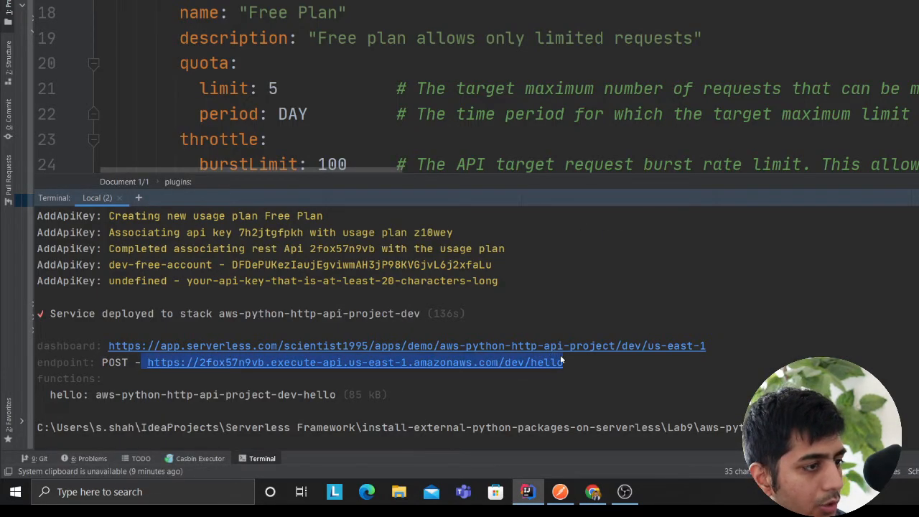
Step: Send the POST /dev/hello request in Postman, get 403 Forbidden, then move to the API Gateway console
left_click(560, 491)
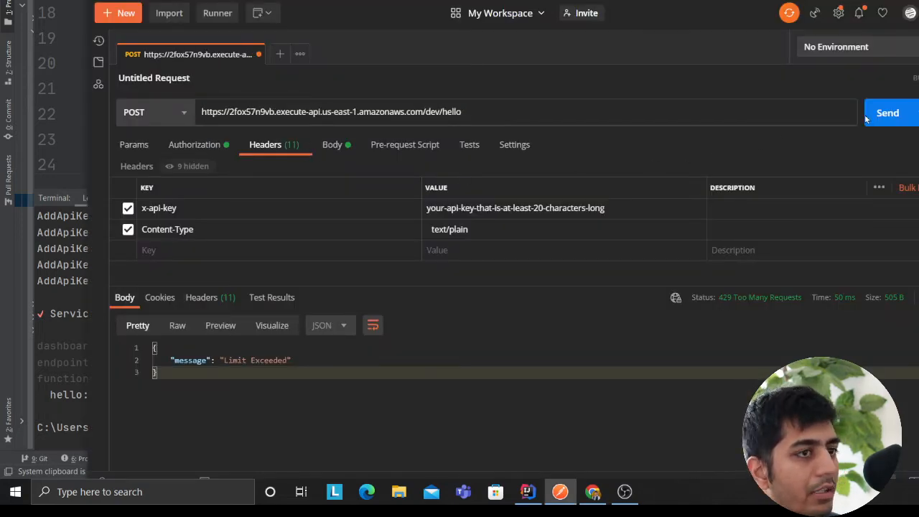
left_click(887, 112)
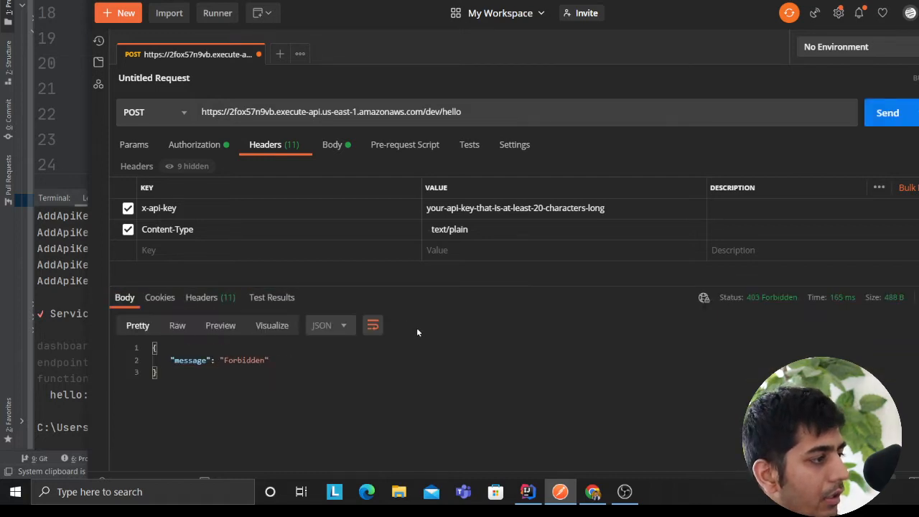
mouse_move(194, 143)
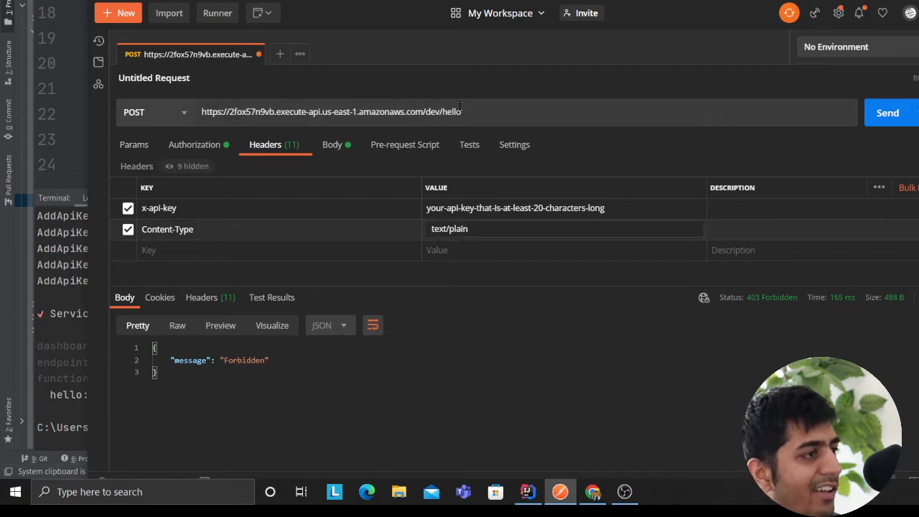
left_click(592, 491)
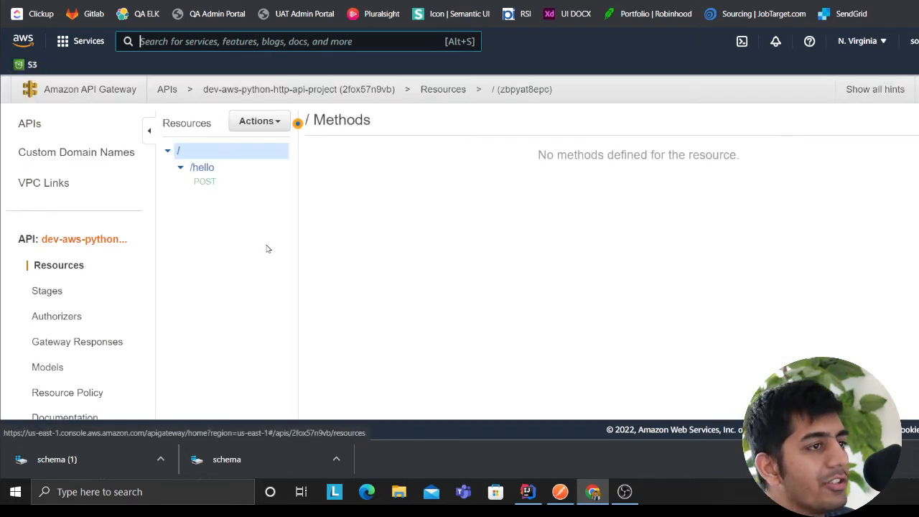
Step: Open the Free Plan usage plan and highlight its 5-requests-per-day quota with the dev stage attached
scroll("down", 3)
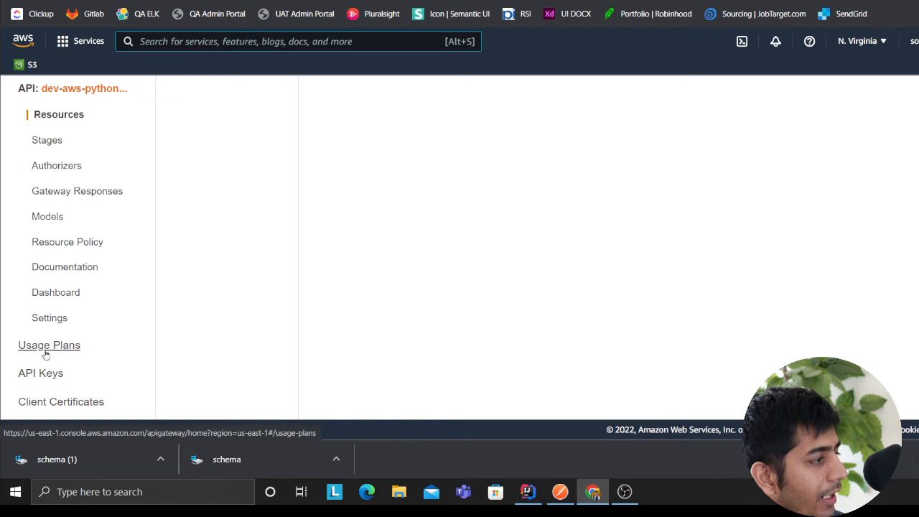
left_click(49, 345)
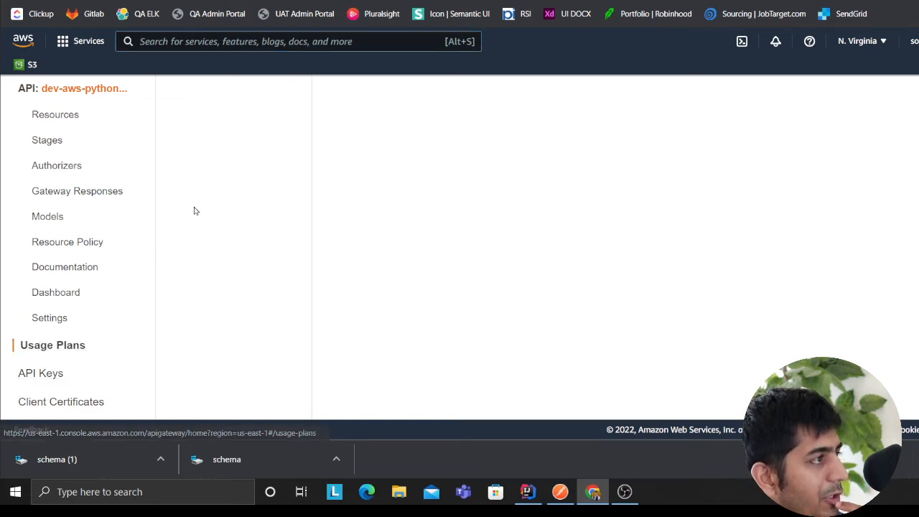
left_click(51, 344)
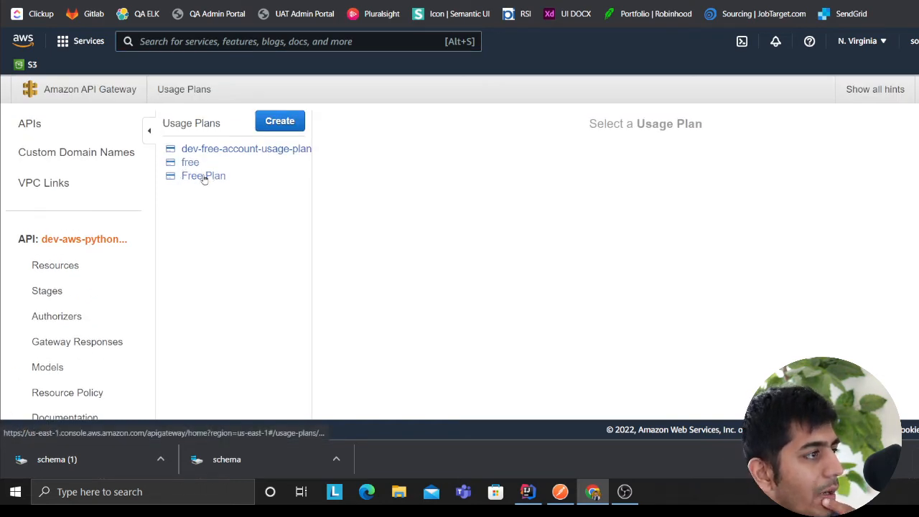
left_click(204, 175)
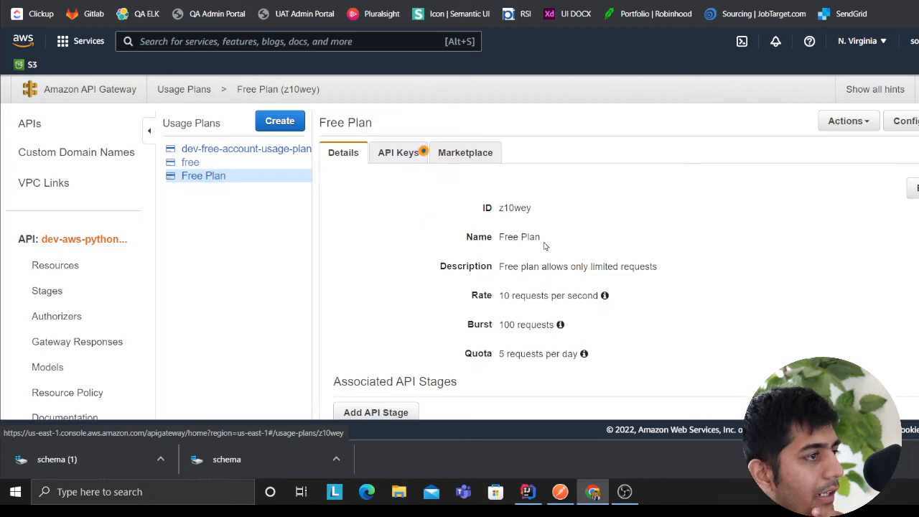
scroll("down", 3)
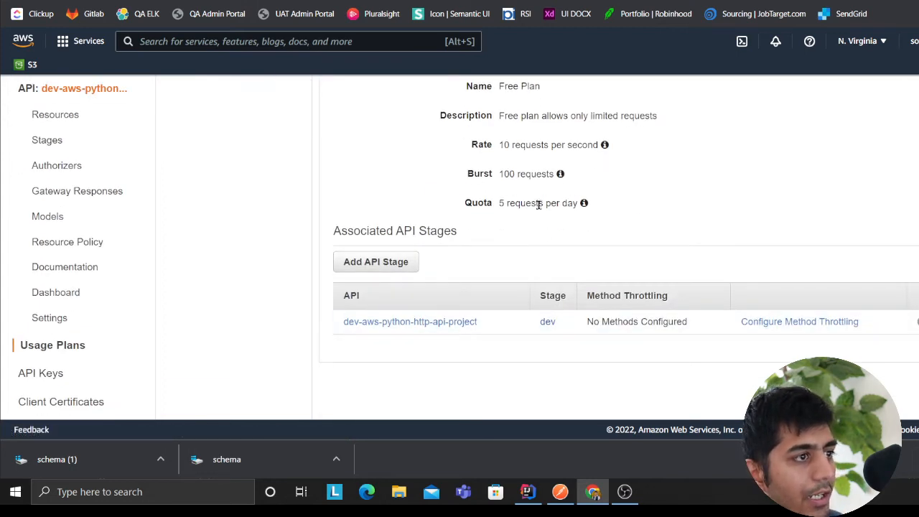
double_click(524, 204)
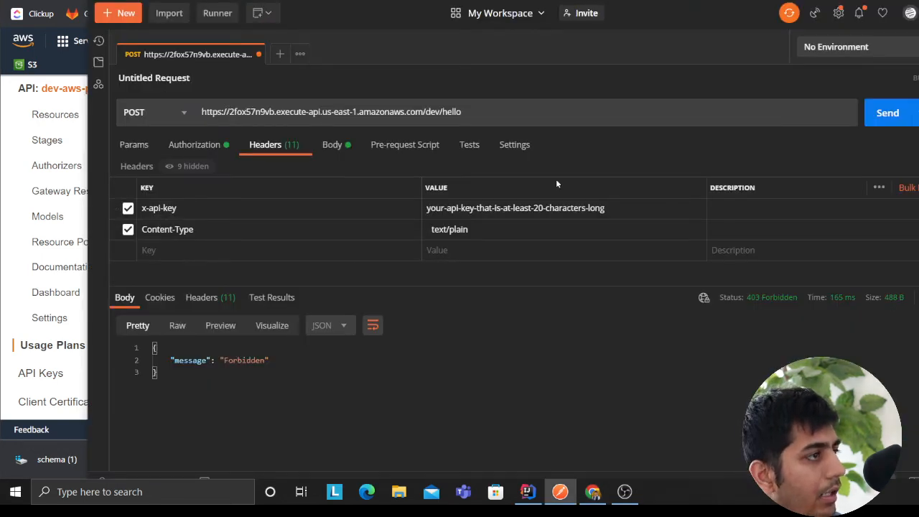
Step: Check the request's API key authorization, then send the hello request twice for a 200 OK response
left_click(194, 143)
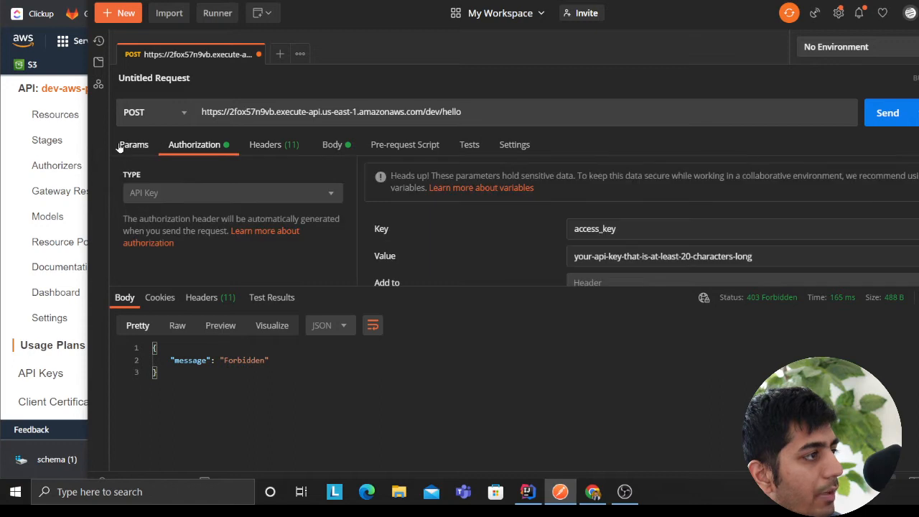
left_click(887, 112)
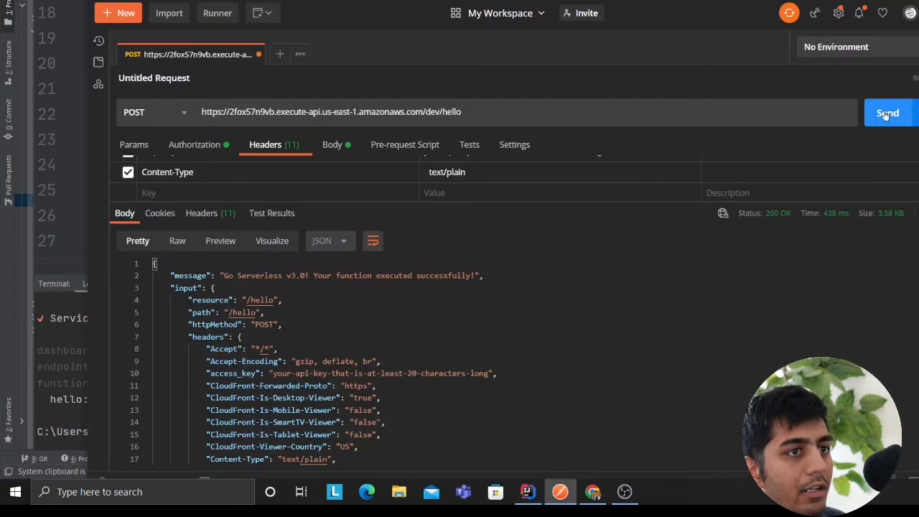
left_click(887, 112)
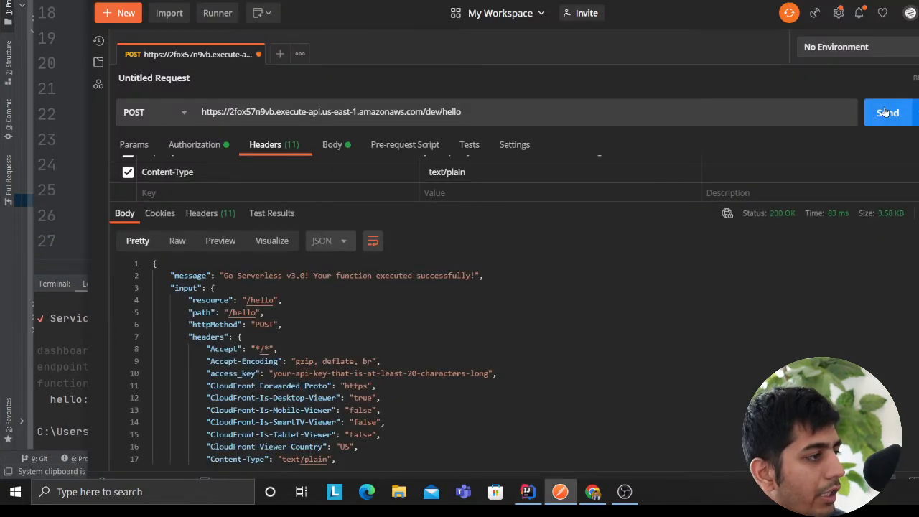
left_click(887, 112)
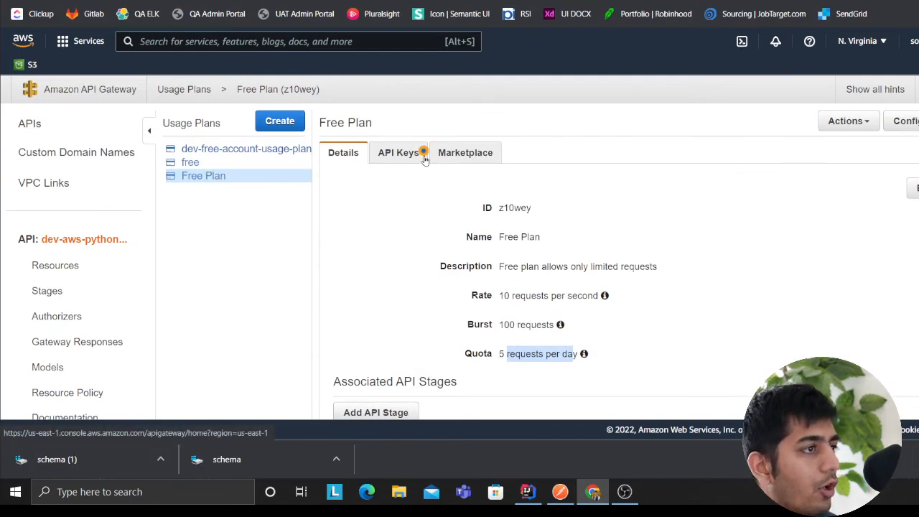
mouse_move(624, 376)
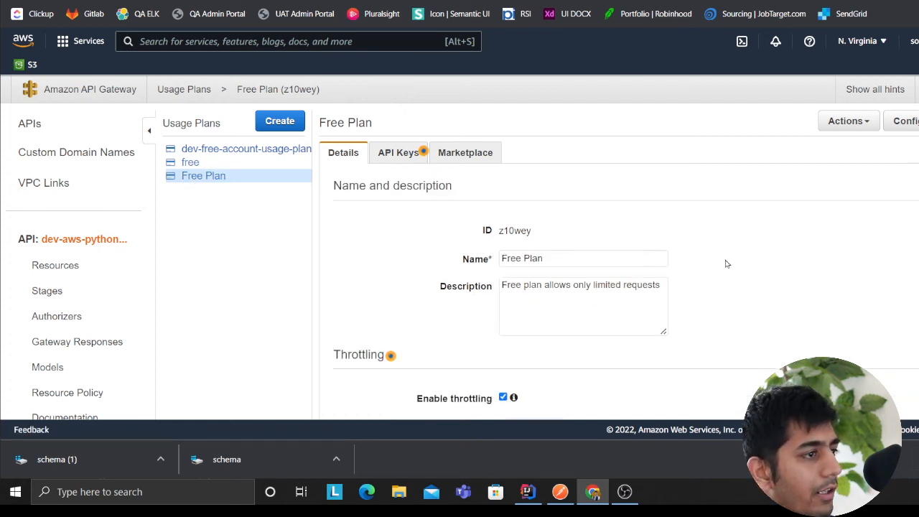
Step: Scroll the Free Plan edit form through its 10 rate, 100 burst throttling and 5-per-day quota fields
scroll("down", 3)
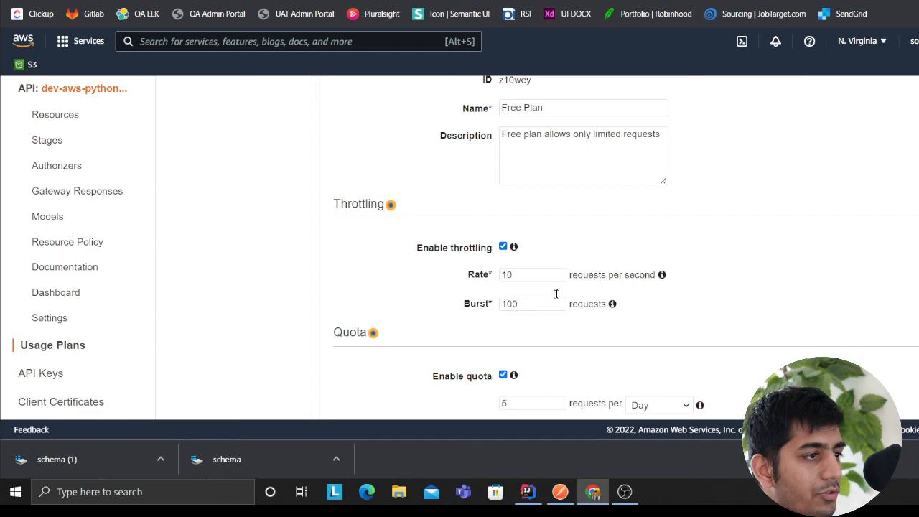
scroll("down", 3)
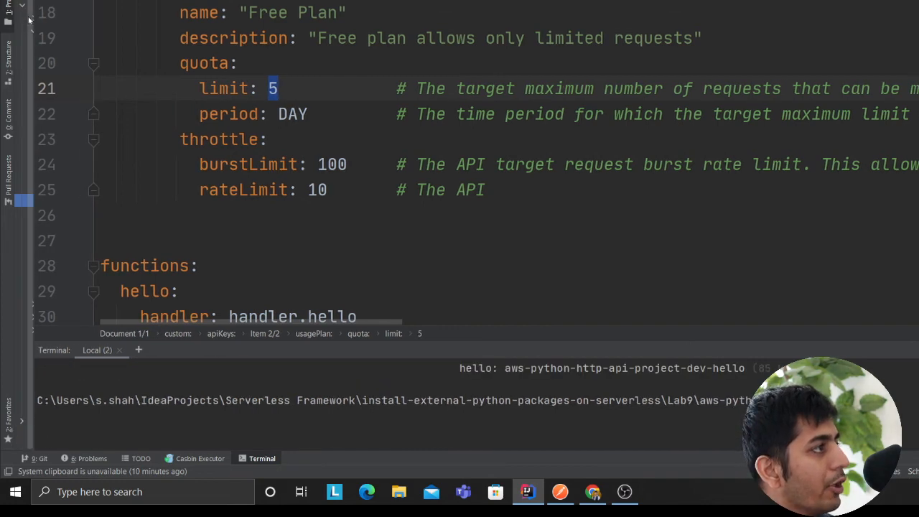
Step: Show the Lab9 aws-python-http-api-project file tree beside the Free Plan quota and throttle settings
left_click(9, 20)
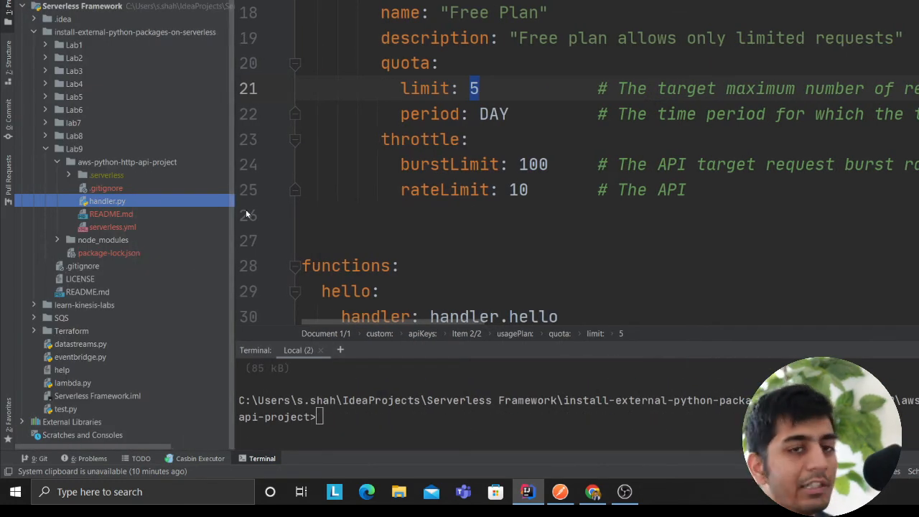
mouse_move(247, 213)
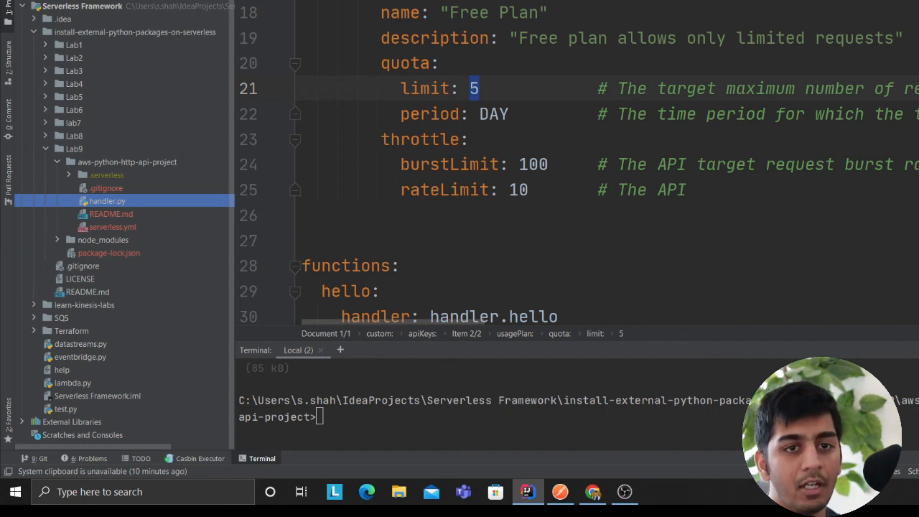
mouse_move(709, 172)
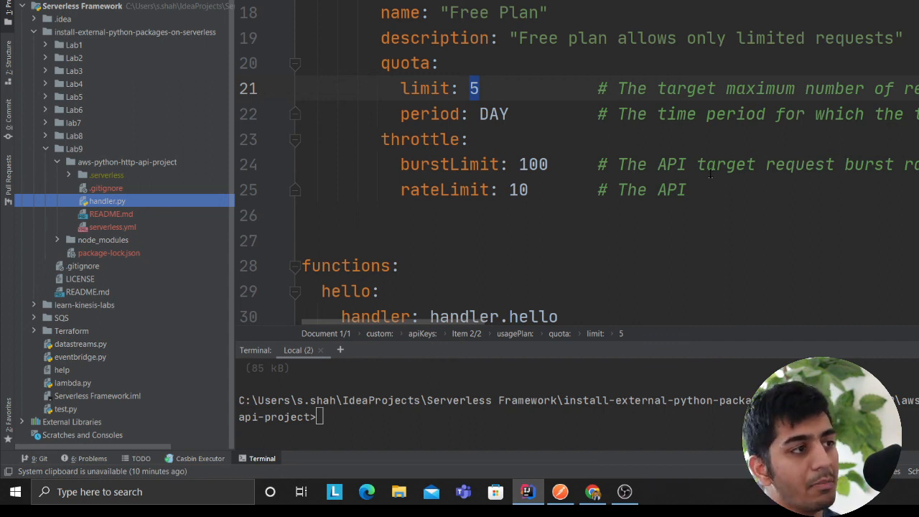